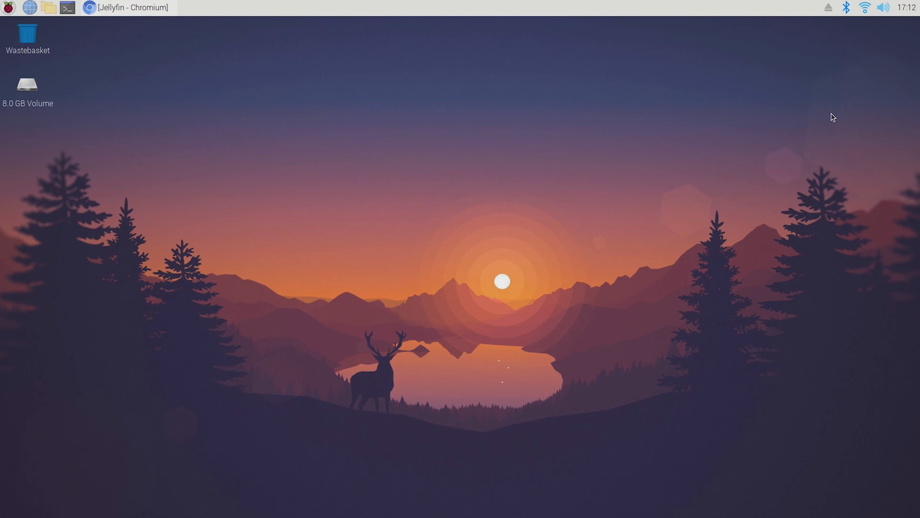
- Scroll down through the open page before switching back to Jellyfin
{"action": "left_click", "coordinate": [89, 7]}
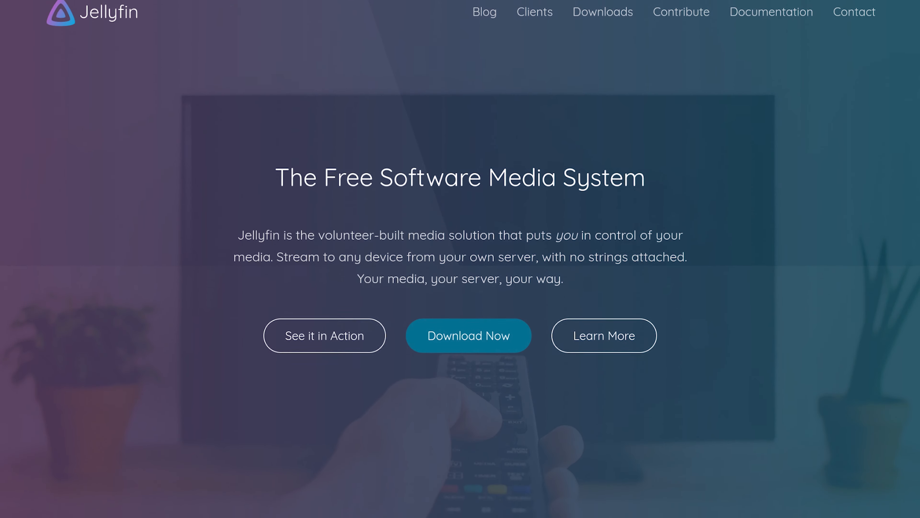
{"action": "scroll", "scroll_direction": "down", "scroll_amount": 3}
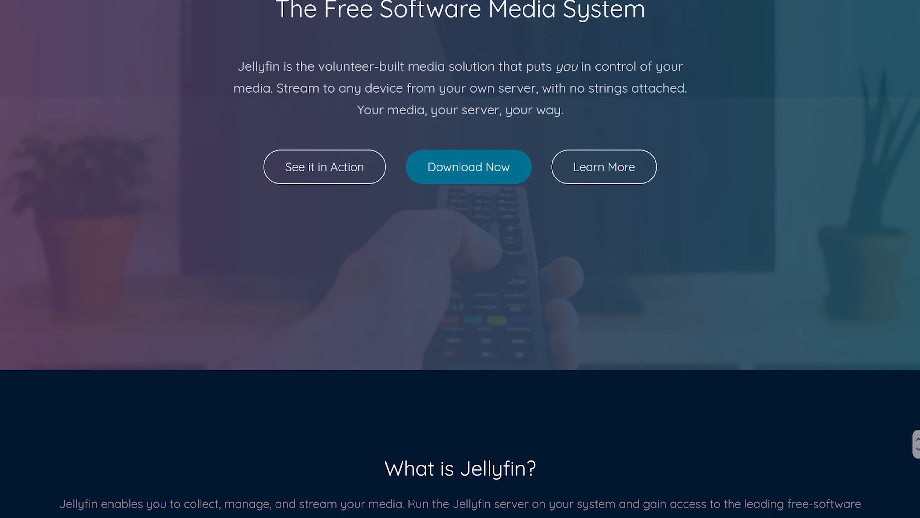
{"action": "scroll", "scroll_direction": "down", "scroll_amount": 3}
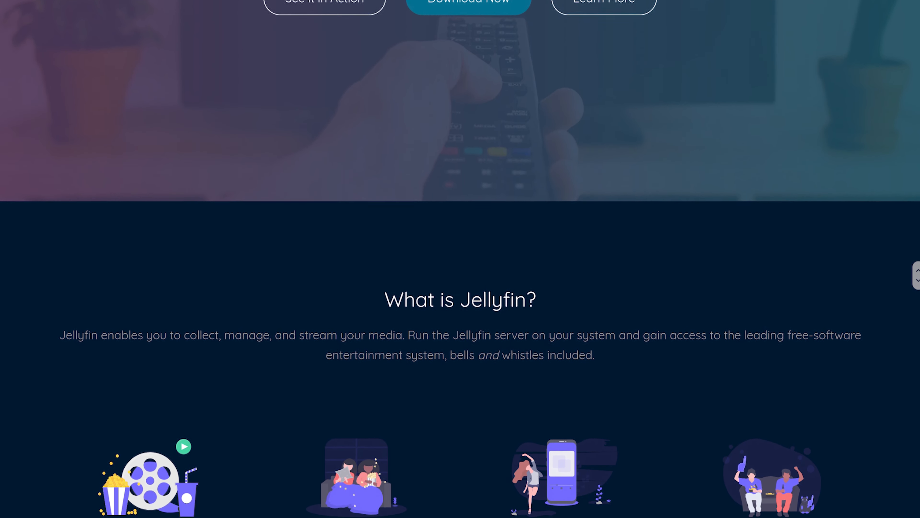
{"action": "scroll", "scroll_direction": "down", "scroll_amount": 3}
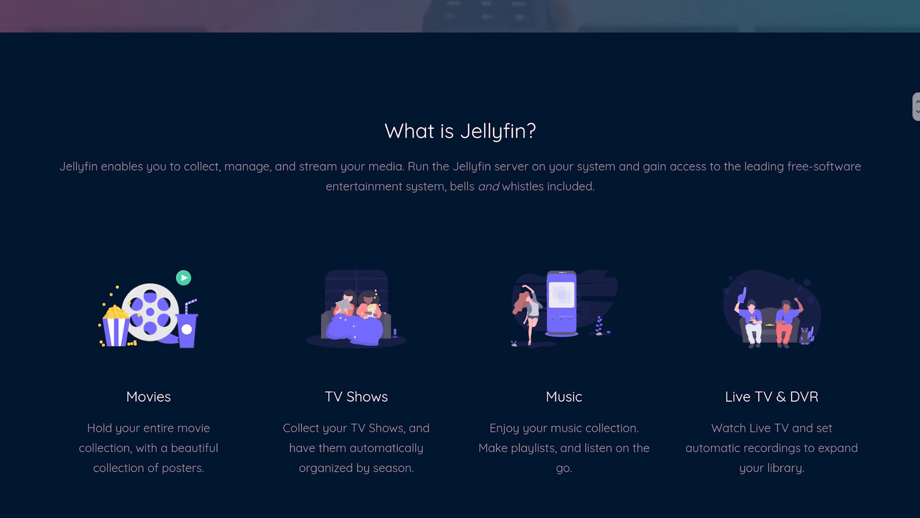
{"action": "scroll", "scroll_direction": "down", "scroll_amount": 3}
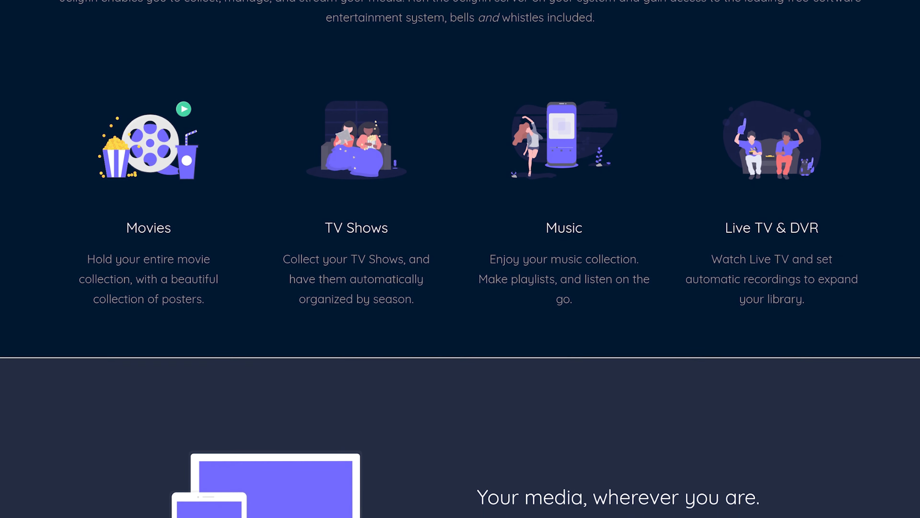
{"action": "scroll", "scroll_direction": "down", "scroll_amount": 3}
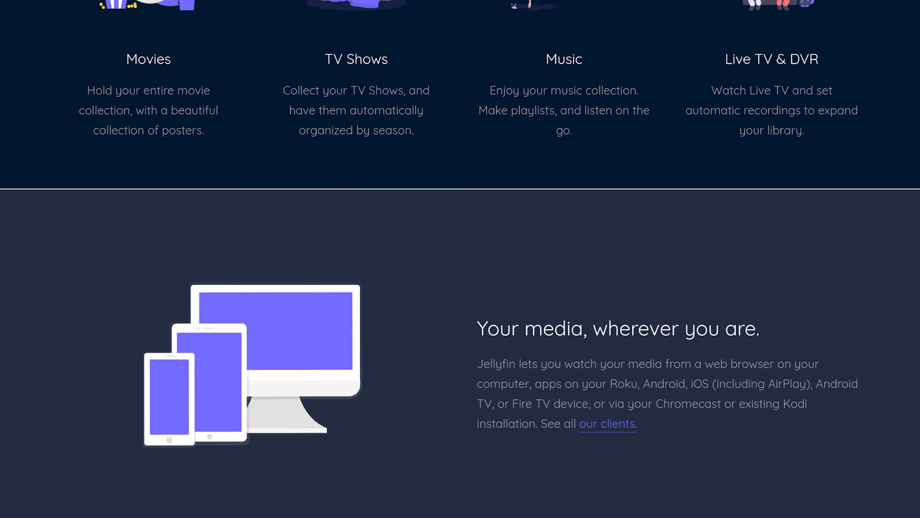
{"action": "scroll", "scroll_direction": "down", "scroll_amount": 3}
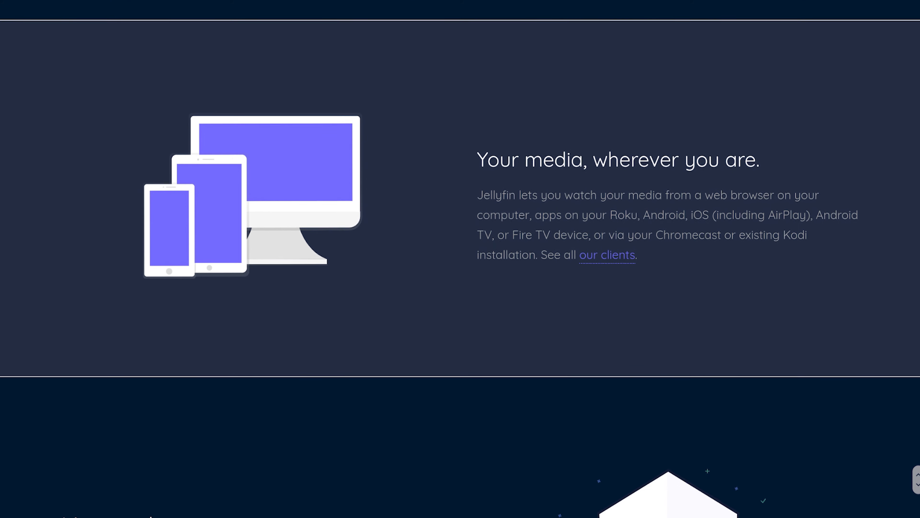
{"action": "scroll", "scroll_direction": "down", "scroll_amount": 3}
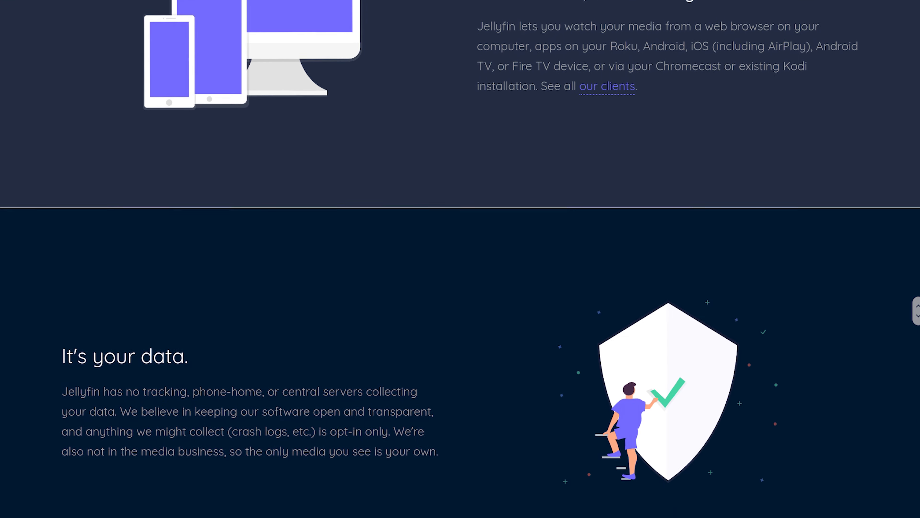
{"action": "scroll", "scroll_direction": "down", "scroll_amount": 3}
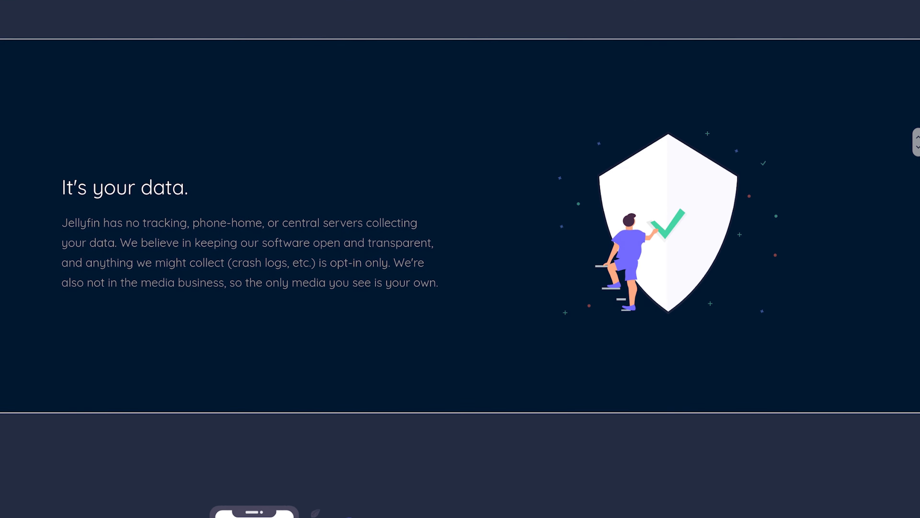
{"action": "scroll", "scroll_direction": "down", "scroll_amount": 3}
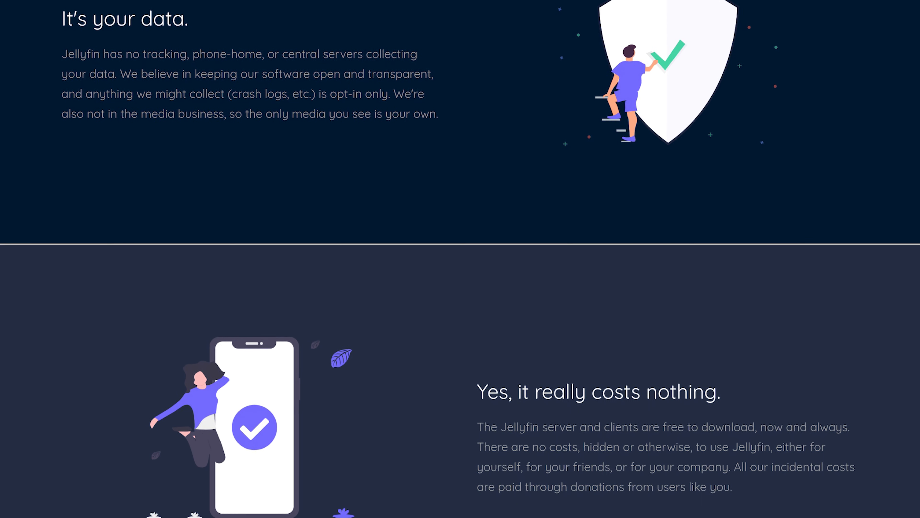
{"action": "scroll", "scroll_direction": "down", "scroll_amount": 3}
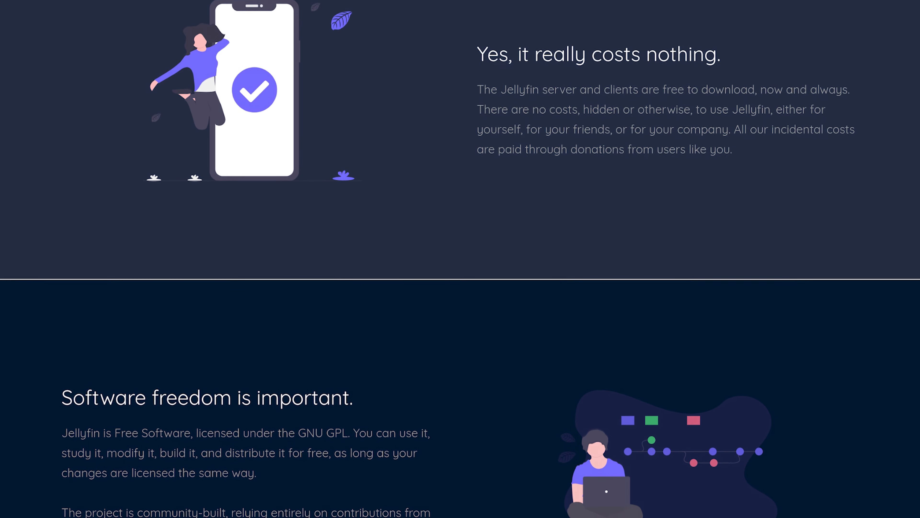
{"action": "scroll", "scroll_direction": "down", "scroll_amount": 3}
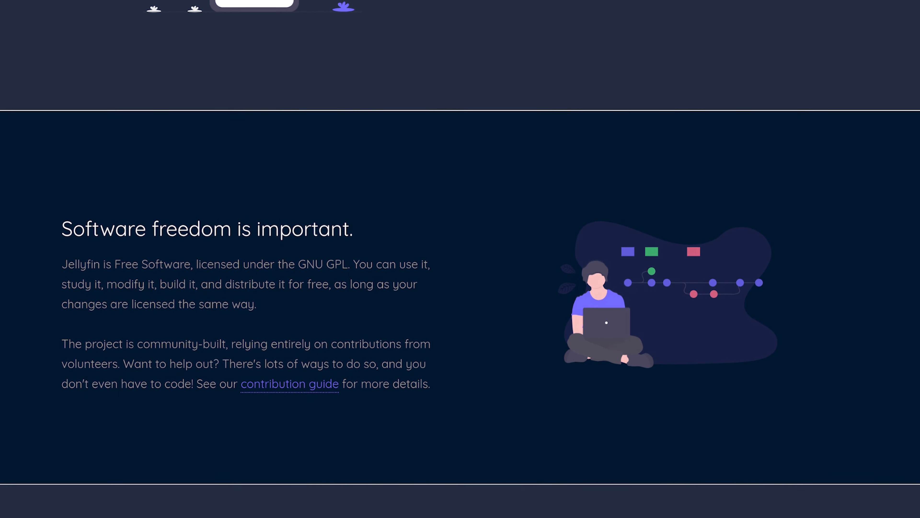
{"action": "scroll", "scroll_direction": "down", "scroll_amount": 3}
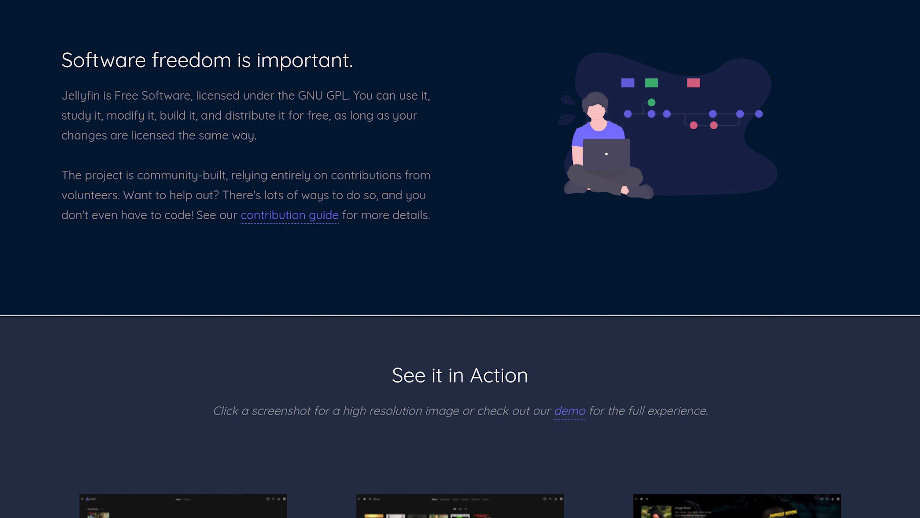
{"action": "scroll", "scroll_direction": "down", "scroll_amount": 3}
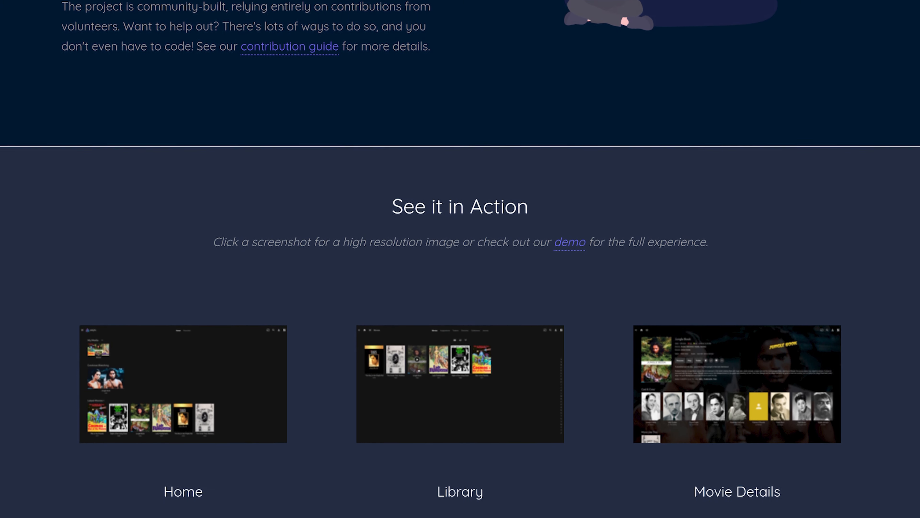
{"action": "scroll", "scroll_direction": "down", "scroll_amount": 3}
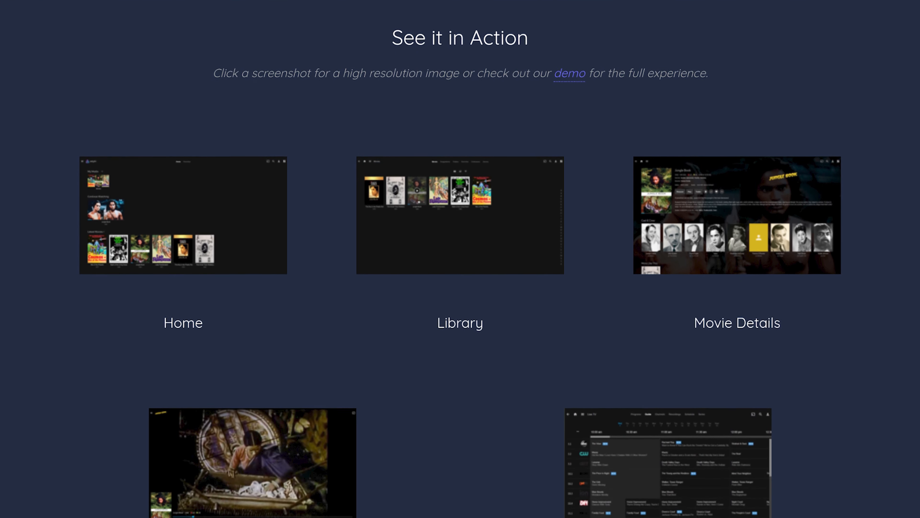
{"action": "scroll", "scroll_direction": "down", "scroll_amount": 3}
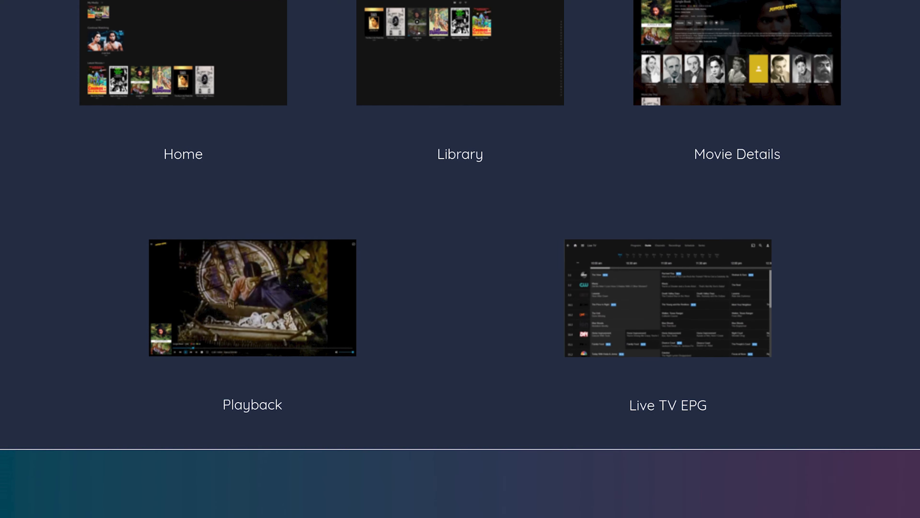
{"action": "scroll", "scroll_direction": "down", "scroll_amount": 3}
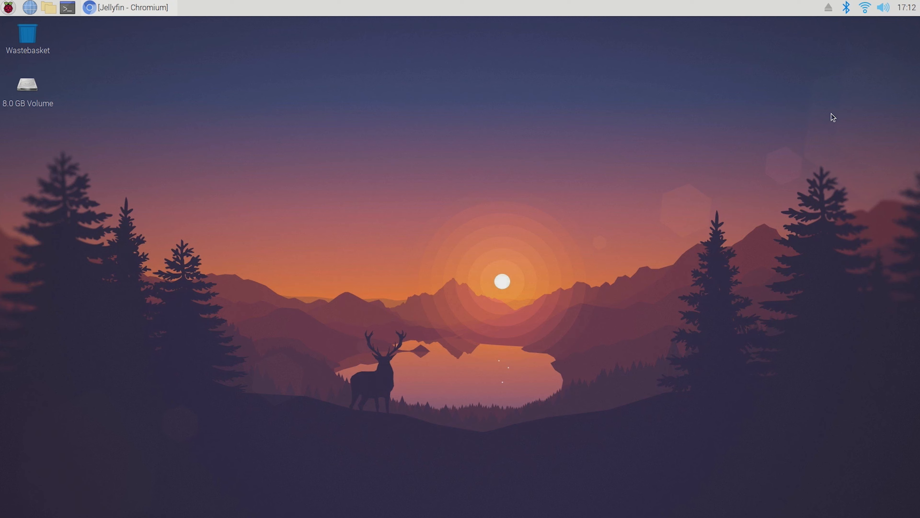
{"action": "mouse_move", "coordinate": [255, 57]}
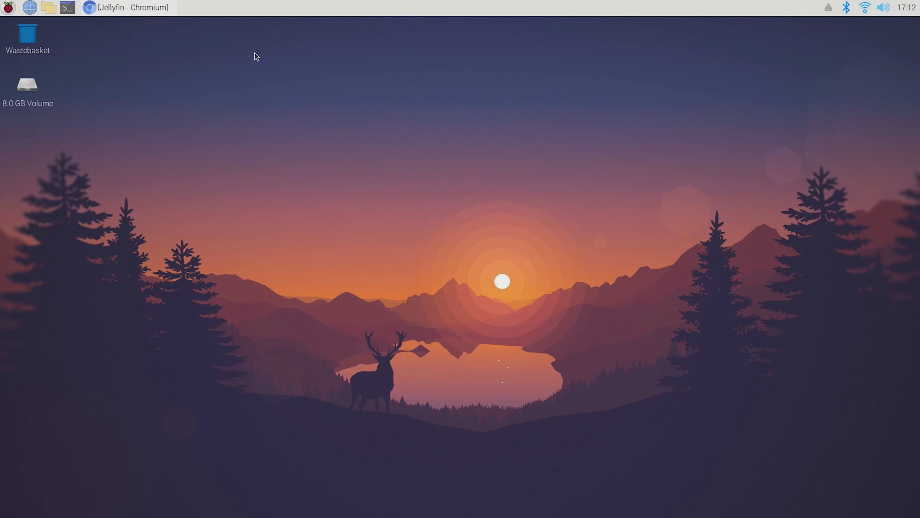
- Browse the 1080p video test library and its item details, then return home
{"action": "left_click", "coordinate": [126, 8]}
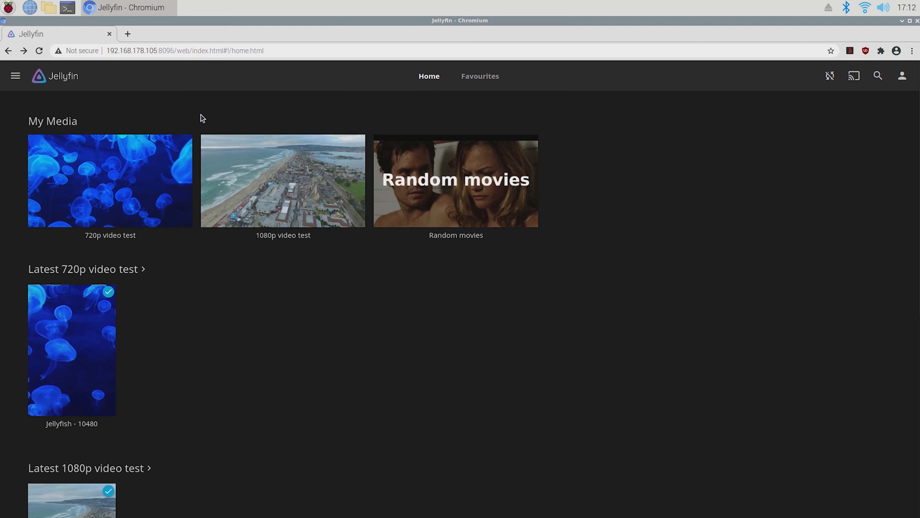
{"action": "left_click", "coordinate": [282, 180]}
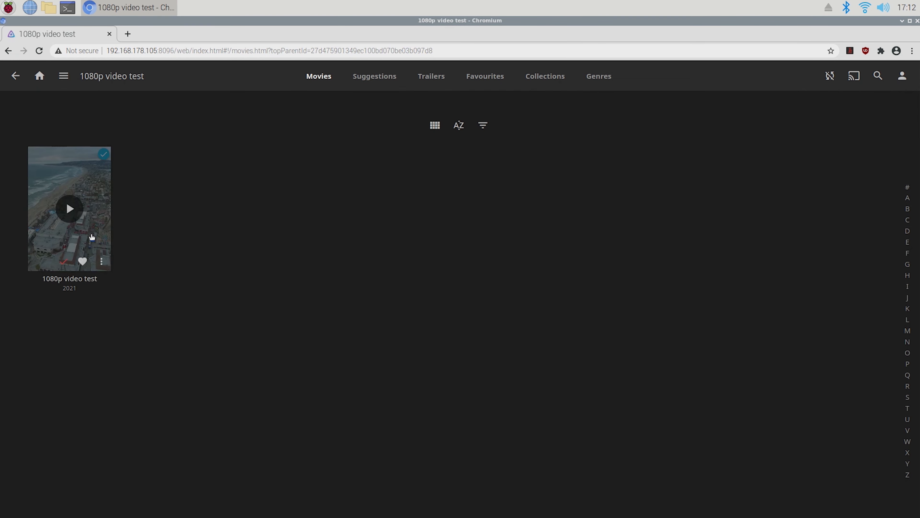
{"action": "left_click", "coordinate": [68, 209]}
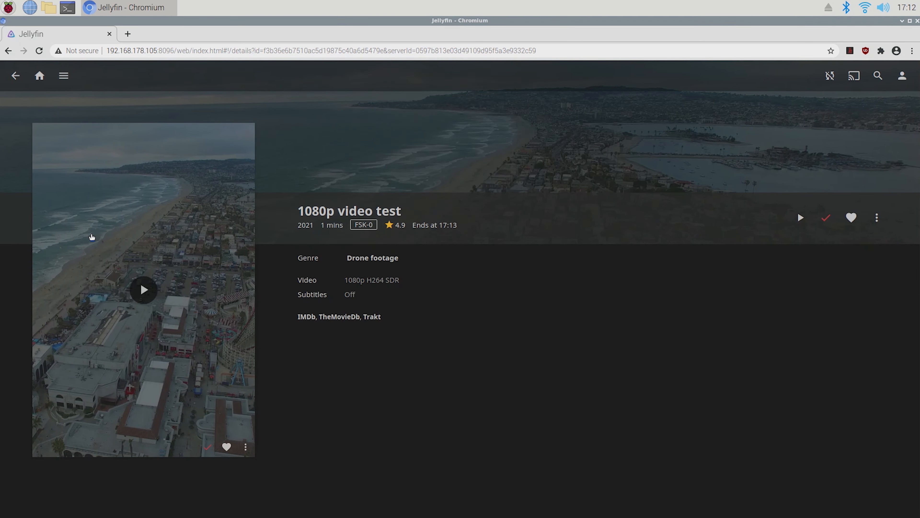
{"action": "left_click", "coordinate": [15, 76]}
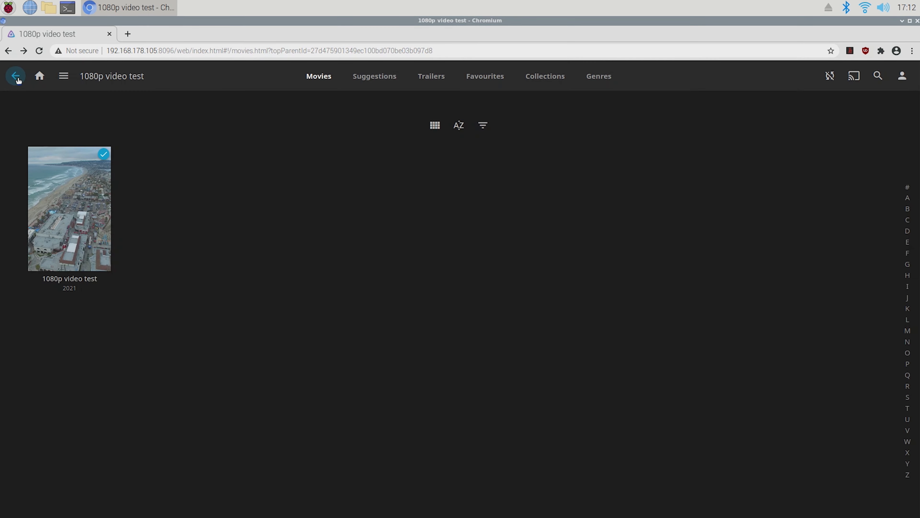
{"action": "left_click", "coordinate": [16, 76]}
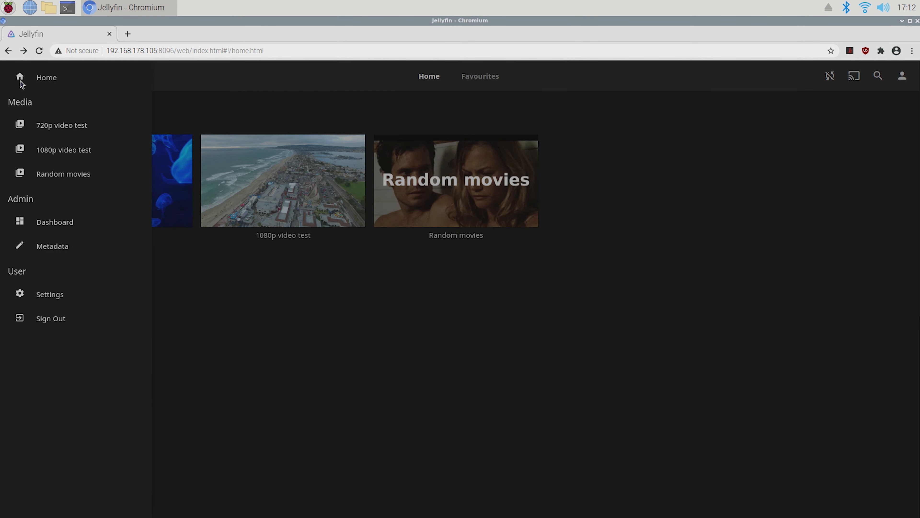
- View the Dashboard Playback transcoding settings with OpenMAX OMX acceleration, then return to the libraries
{"action": "left_click", "coordinate": [55, 222]}
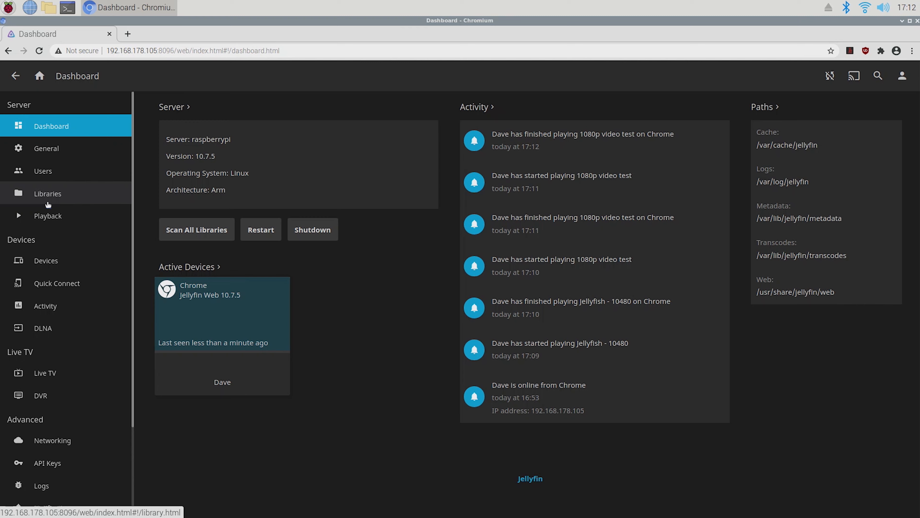
{"action": "left_click", "coordinate": [48, 215]}
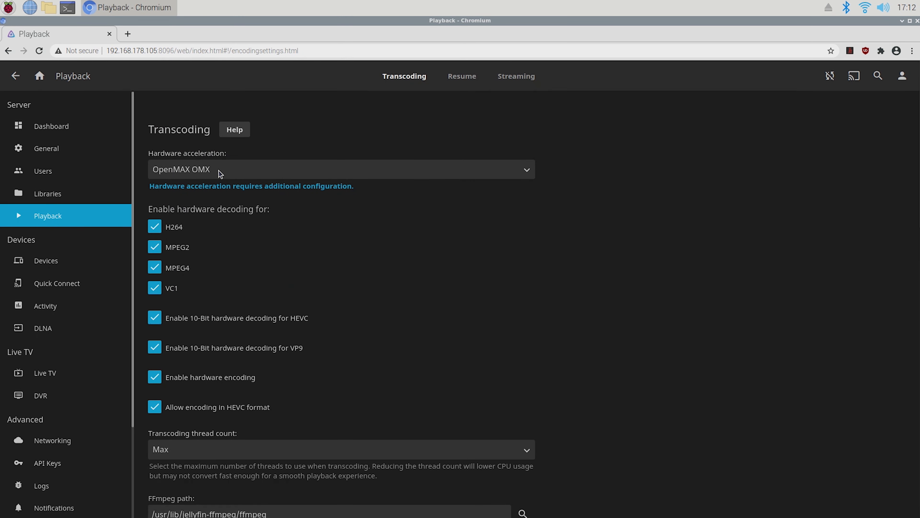
{"action": "mouse_move", "coordinate": [70, 103]}
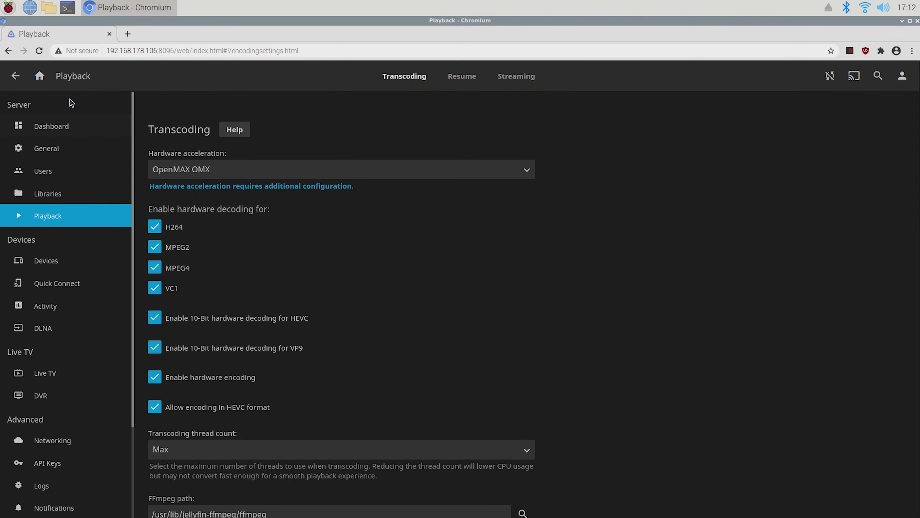
{"action": "left_click", "coordinate": [39, 75]}
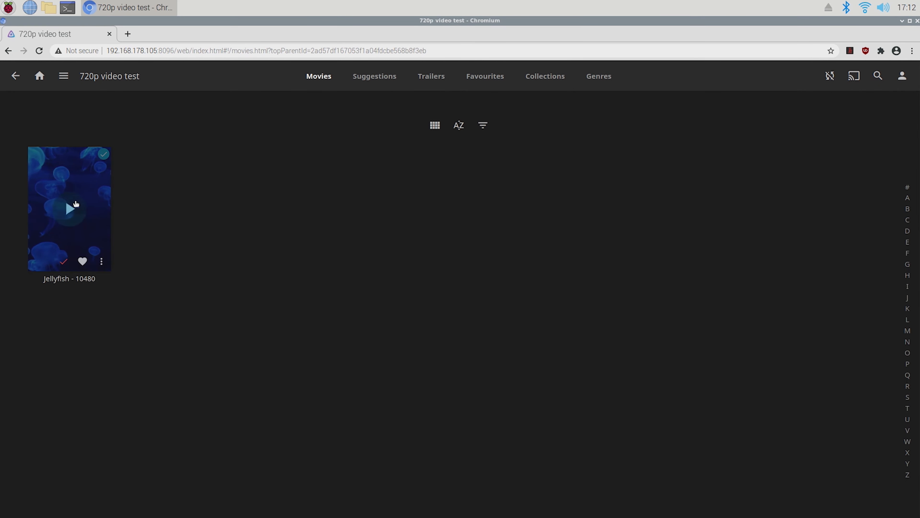
- Play the Jellyfish - 10480 clip from the 720p library and return to its listing
{"action": "left_click", "coordinate": [69, 209]}
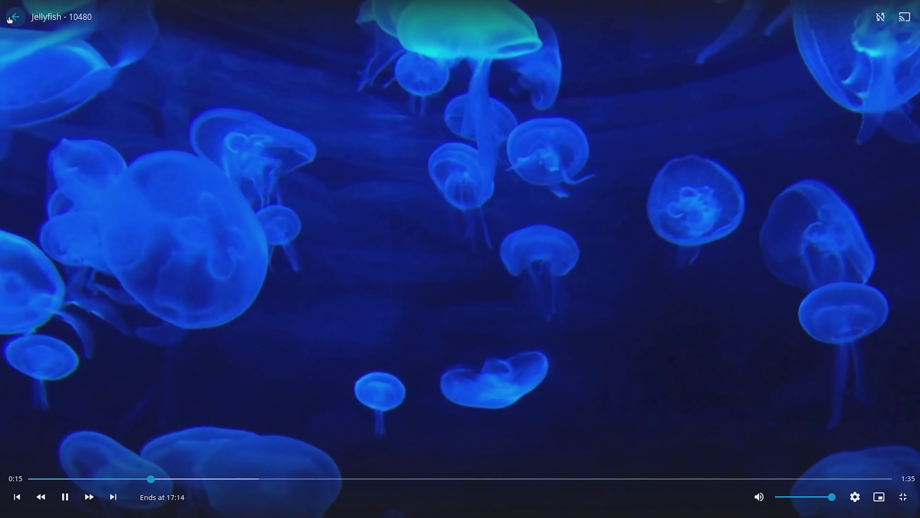
{"action": "left_click", "coordinate": [13, 16]}
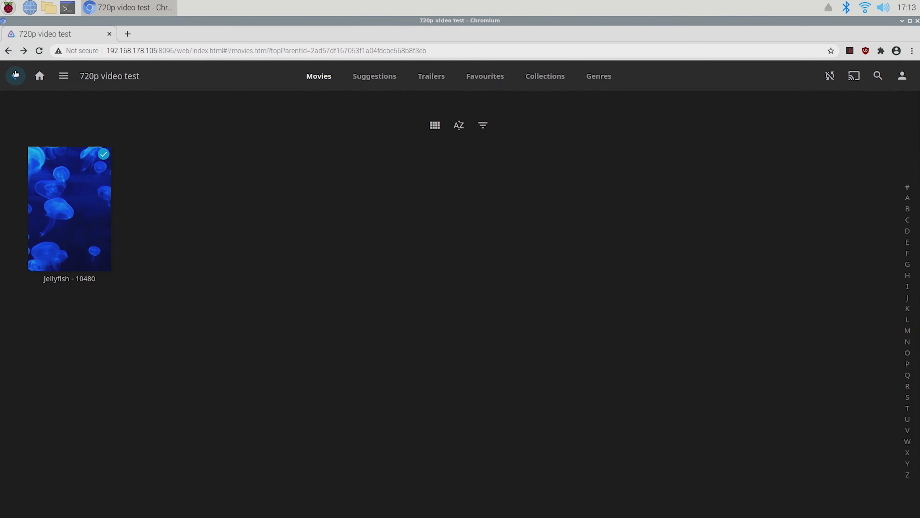
- Play the 1080p video test movie, seek near its end, and return to the movie list
{"action": "left_click", "coordinate": [40, 75]}
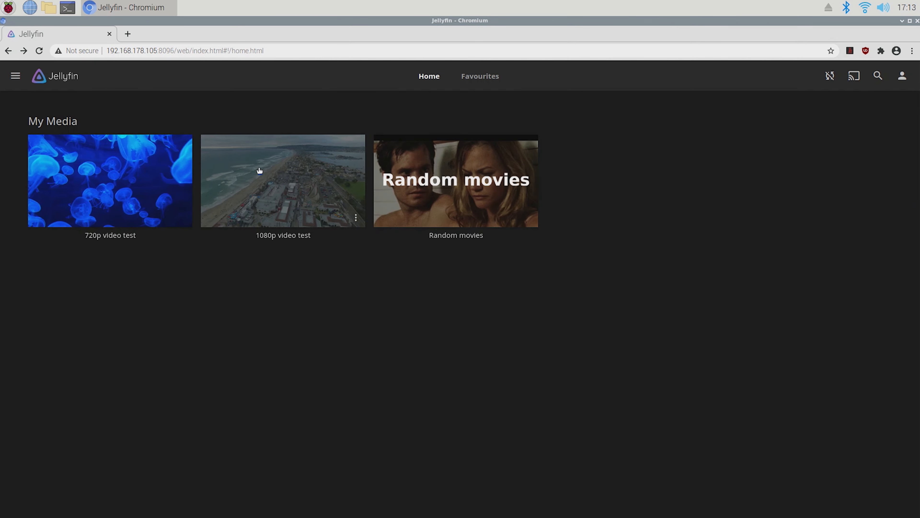
{"action": "left_click", "coordinate": [283, 180]}
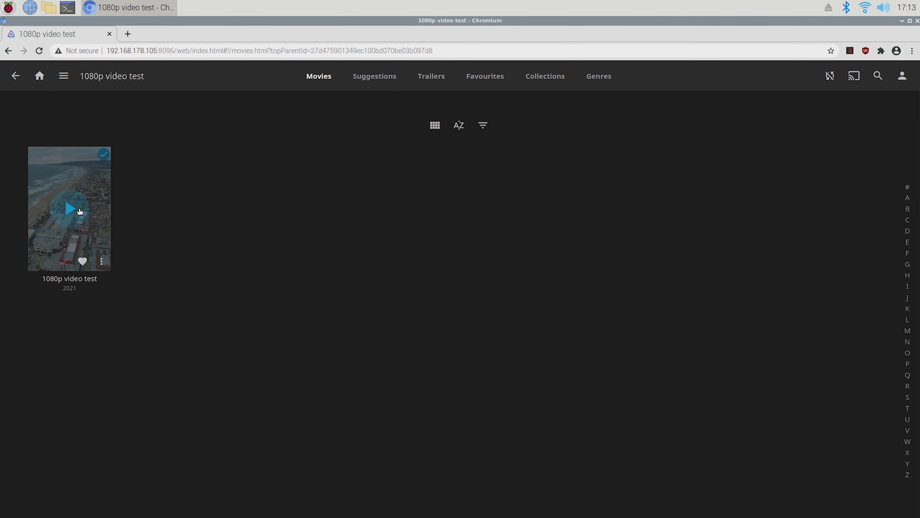
{"action": "left_click", "coordinate": [68, 209]}
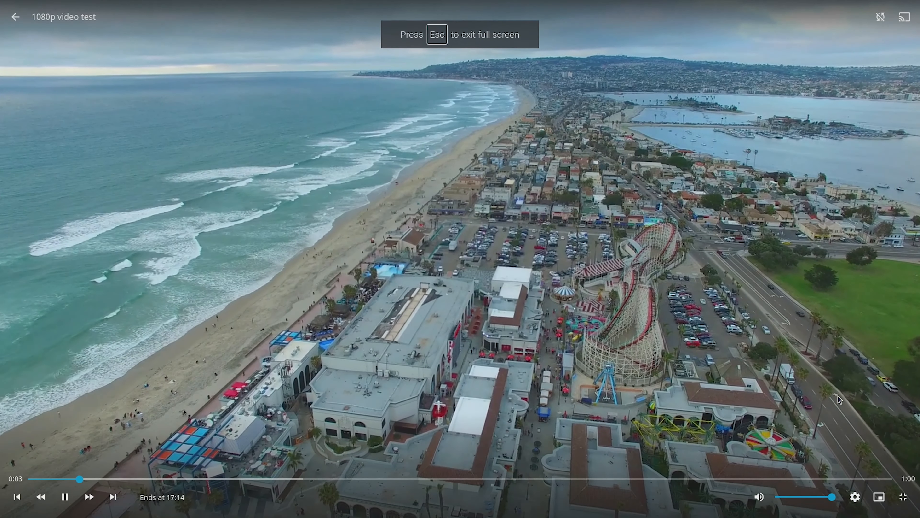
{"action": "left_click", "coordinate": [191, 479]}
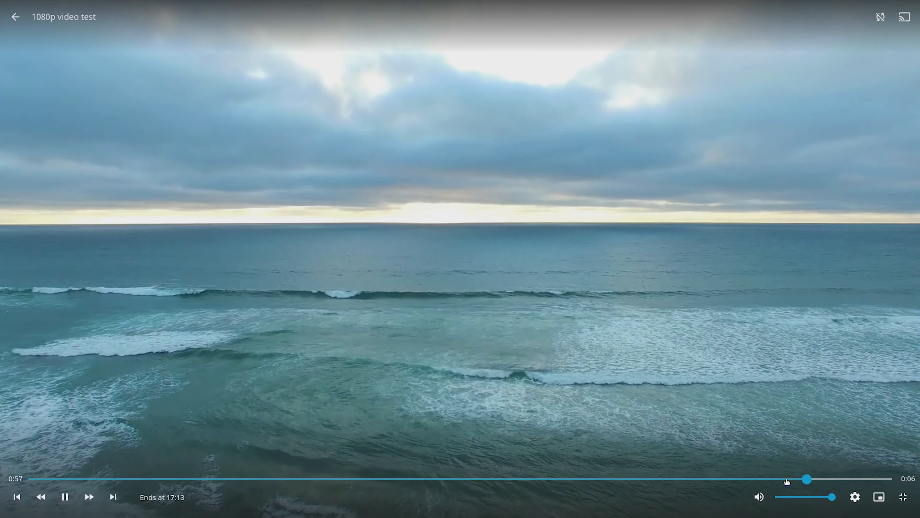
{"action": "left_click", "coordinate": [15, 16]}
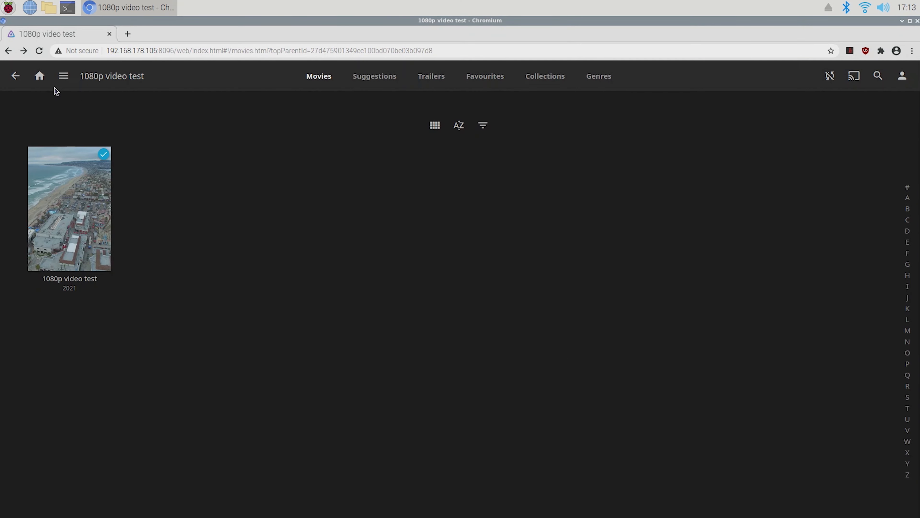
{"action": "left_click", "coordinate": [39, 76]}
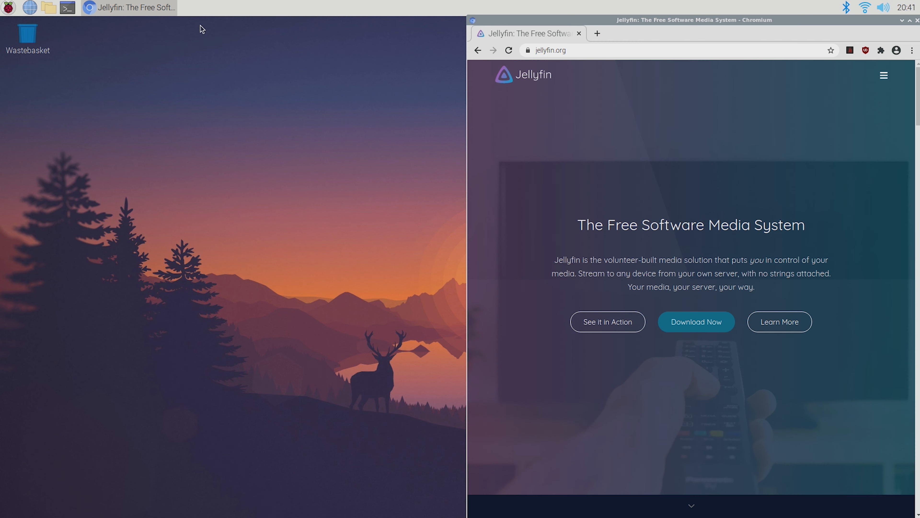
- Show the stable Debian and Ubuntu apt install commands on the jellyfin.org downloads page
{"action": "left_click", "coordinate": [696, 322]}
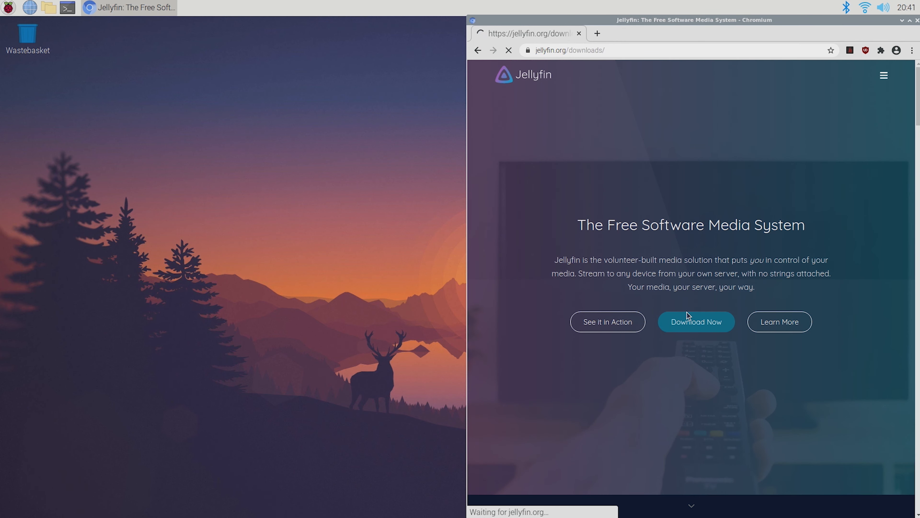
{"action": "left_click", "coordinate": [695, 322]}
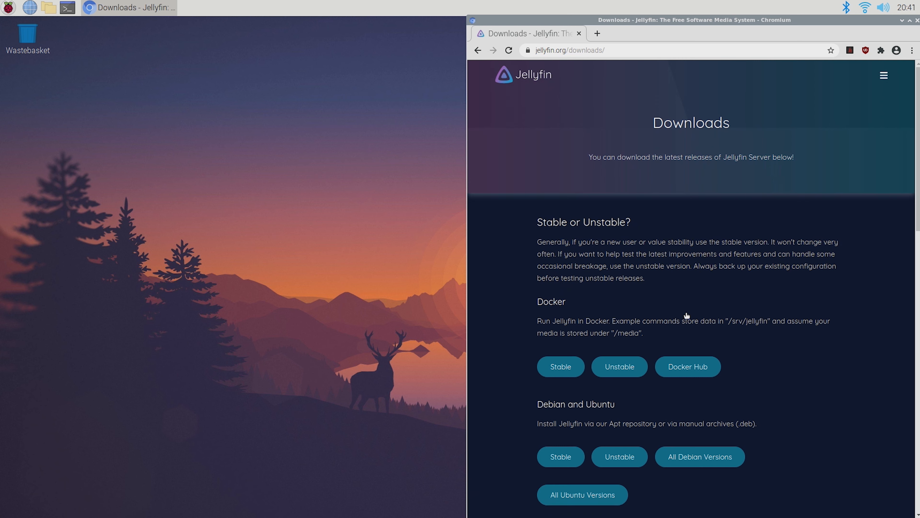
{"action": "left_click", "coordinate": [559, 355]}
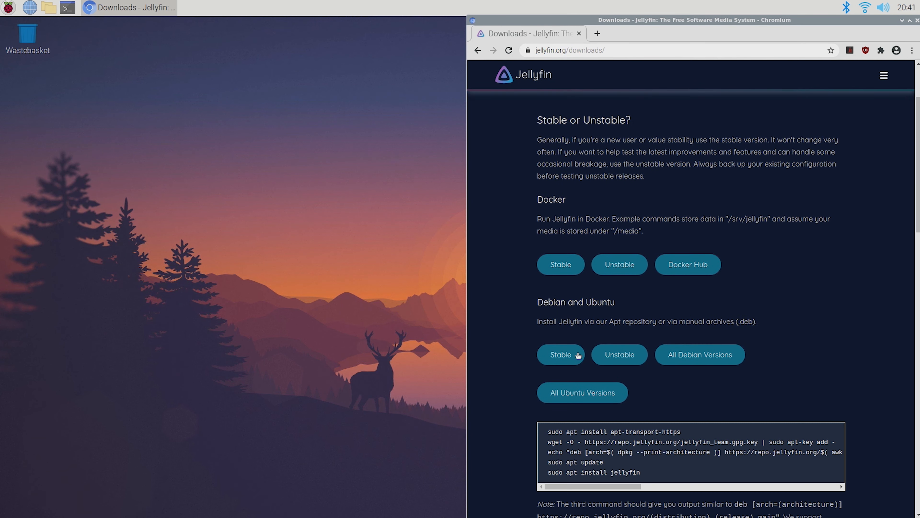
{"action": "scroll", "scroll_direction": "down", "scroll_amount": 3}
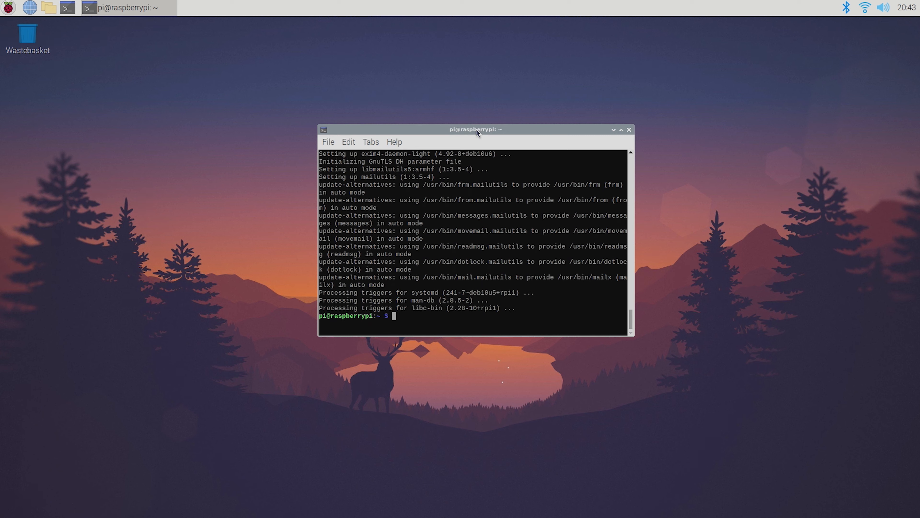
- Run sudo usermod -aG video jellyfin and sudo systemctl restart jellyfin, then start the nano /boot/config.txt command
{"action": "type", "text": "sudo usermod -aG video jellyfin"}
{"action": "type", "text": "sudo sy"}
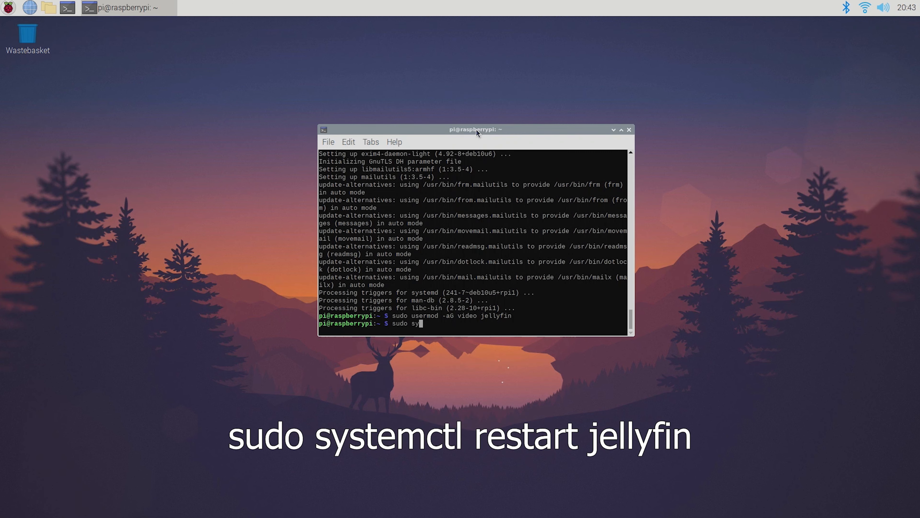
{"action": "type", "text": "stemctl restart jellyfin"}
{"action": "type", "text": "sudo n"}
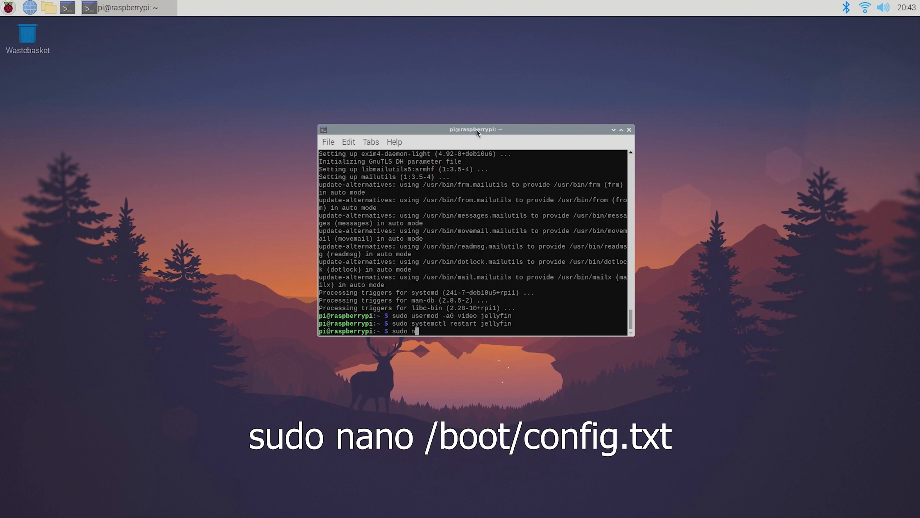
{"action": "type", "text": "ano /boot/"}
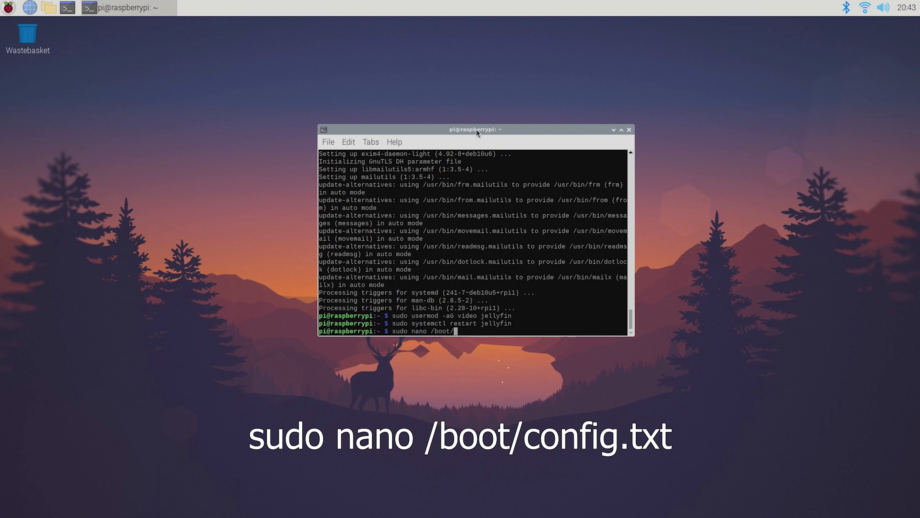
- Append gpu_mem=512 to the end of /boot/config.txt in nano and save it
{"action": "key", "text": "Return"}
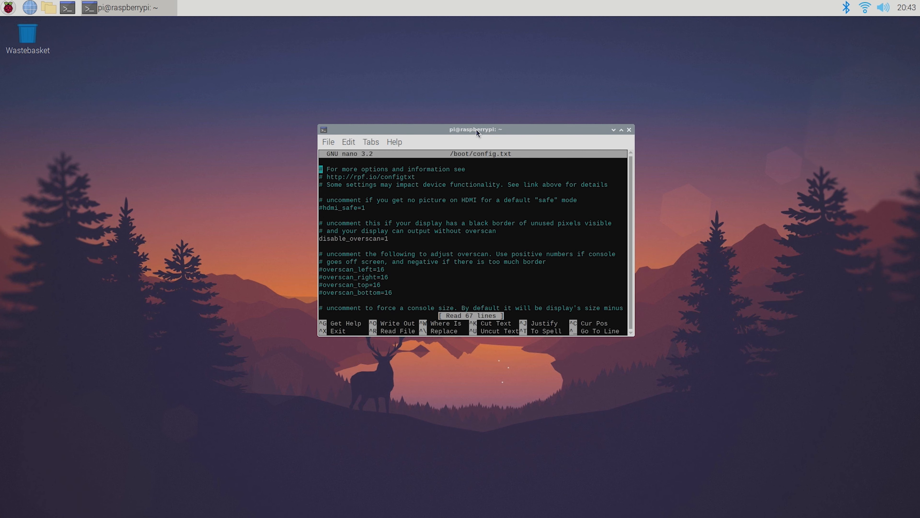
{"action": "scroll", "scroll_direction": "down", "scroll_amount": 3}
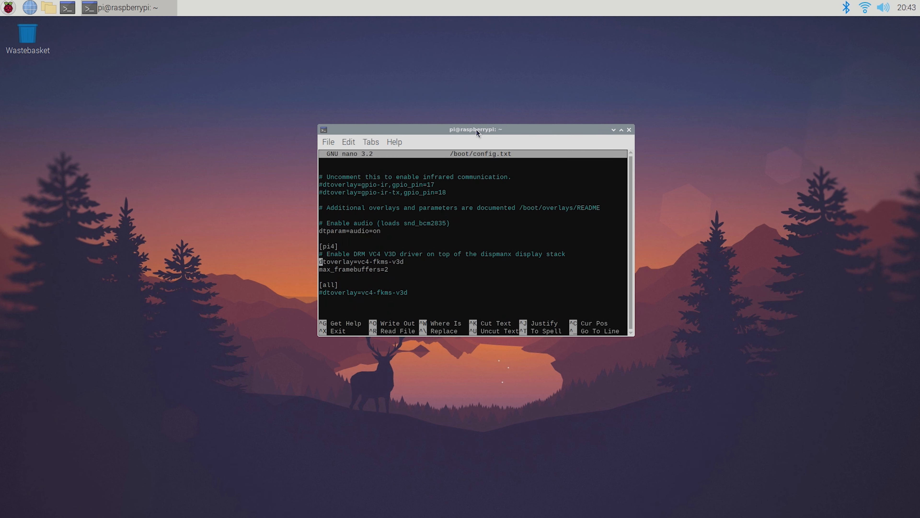
{"action": "type", "text": "gpu"}
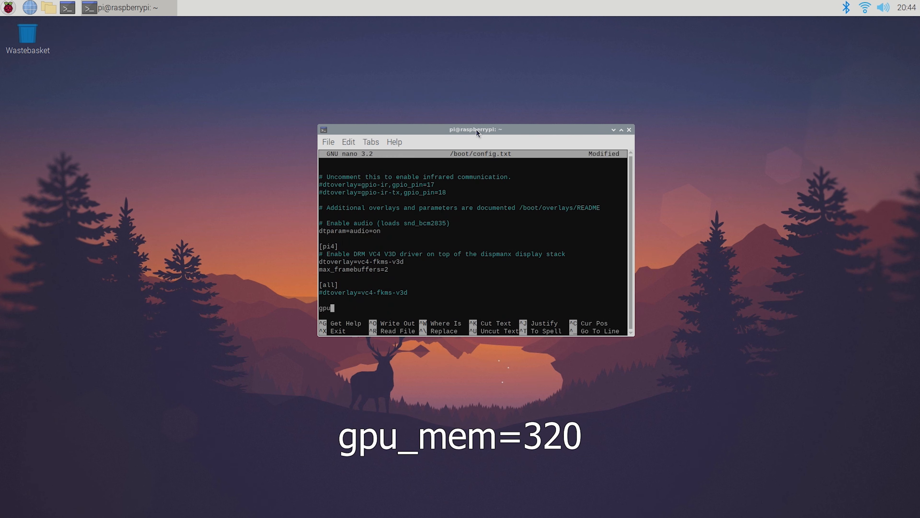
{"action": "type", "text": "_mem"}
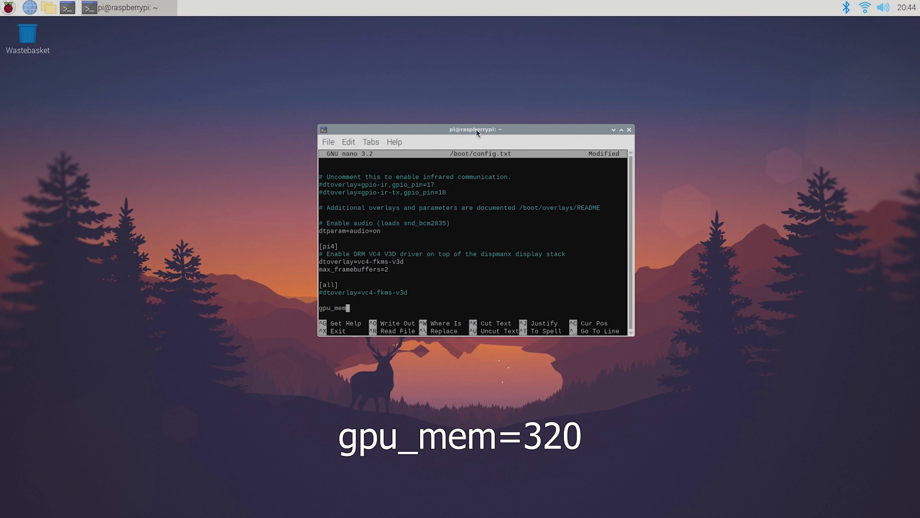
{"action": "type", "text": "512"}
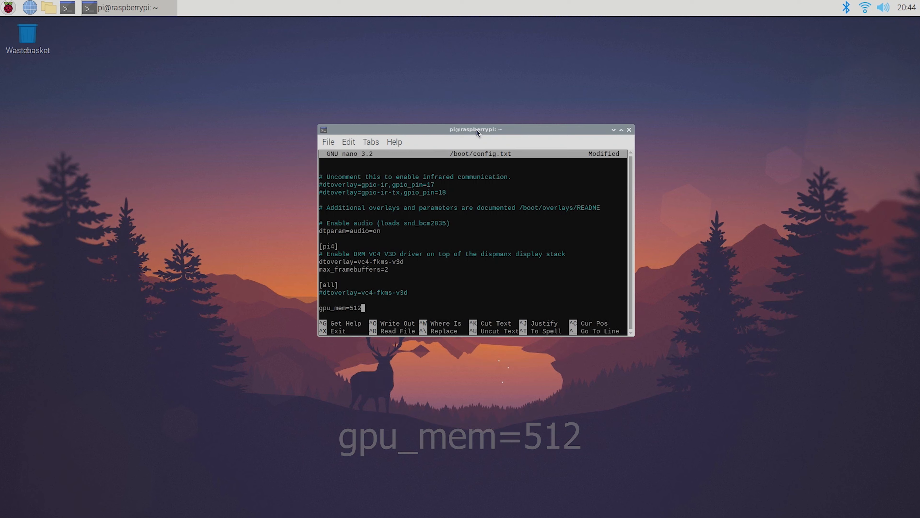
{"action": "key", "text": "ctrl+x"}
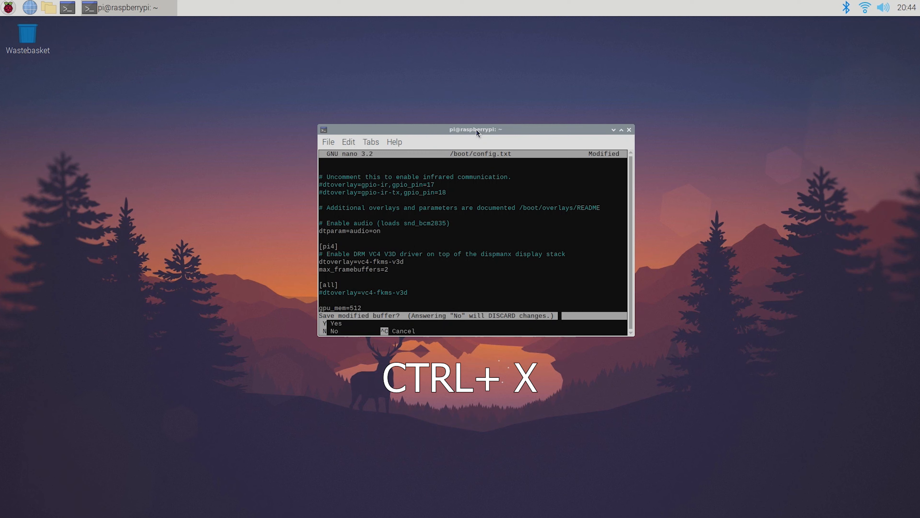
{"action": "key", "text": "y"}
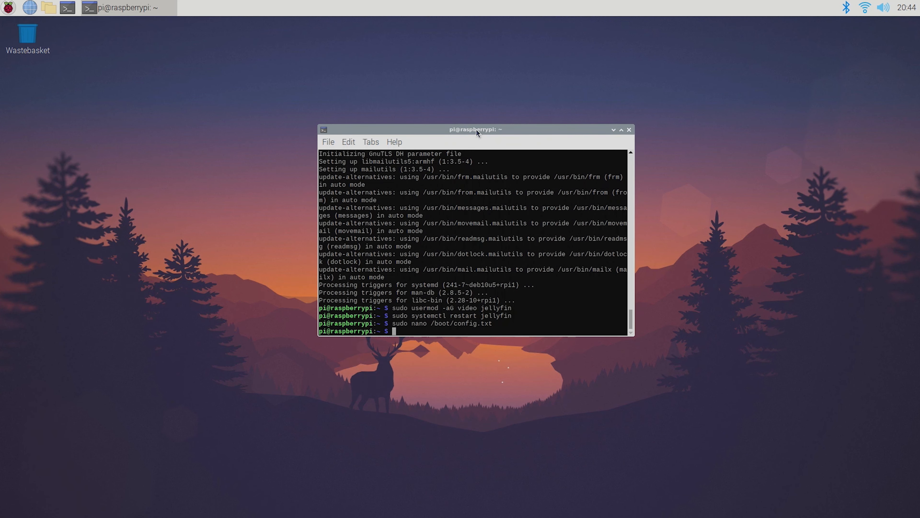
- Reboot the Pi with sudo reboot so it returns to an empty desktop
{"action": "type", "text": "sudo r"}
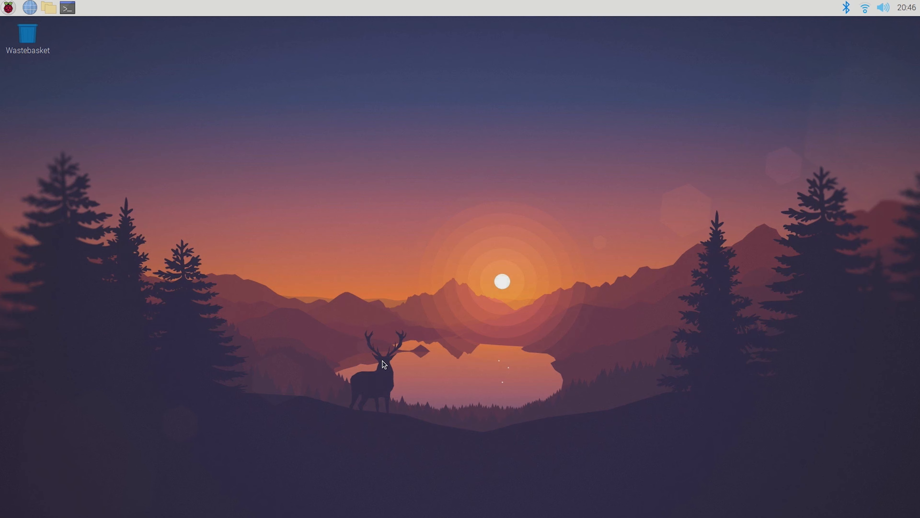
{"action": "mouse_move", "coordinate": [864, 8]}
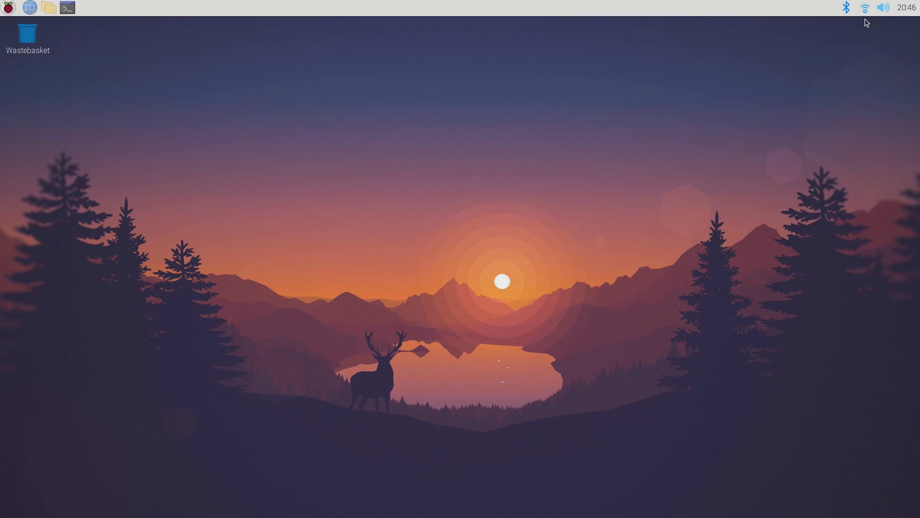
- Run ip addr in a new terminal and select the wlan0 address 192.168.178.105
{"action": "left_click", "coordinate": [67, 7]}
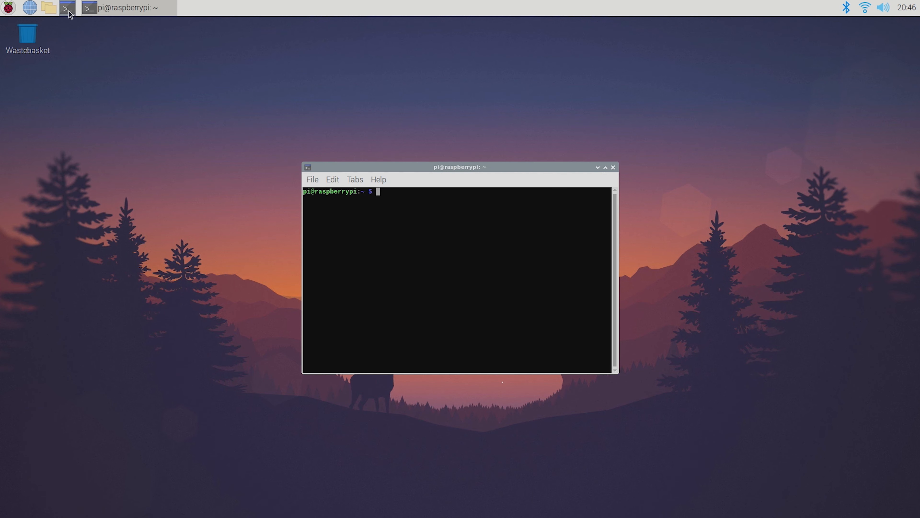
{"action": "type", "text": "ip a"}
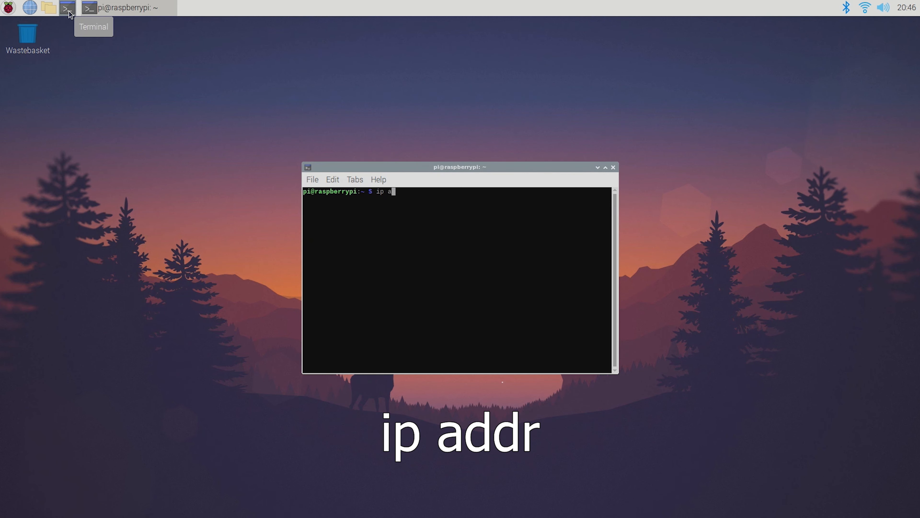
{"action": "key", "text": "Return"}
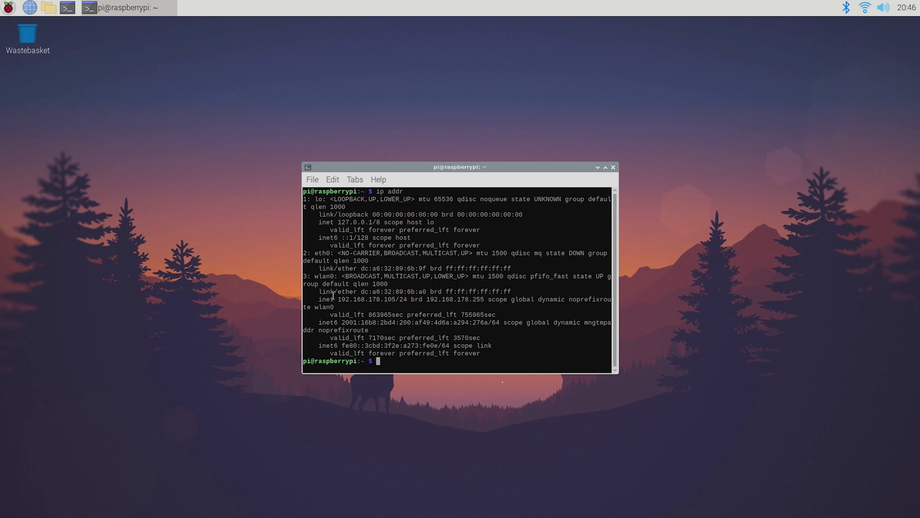
{"action": "double_click", "coordinate": [364, 299]}
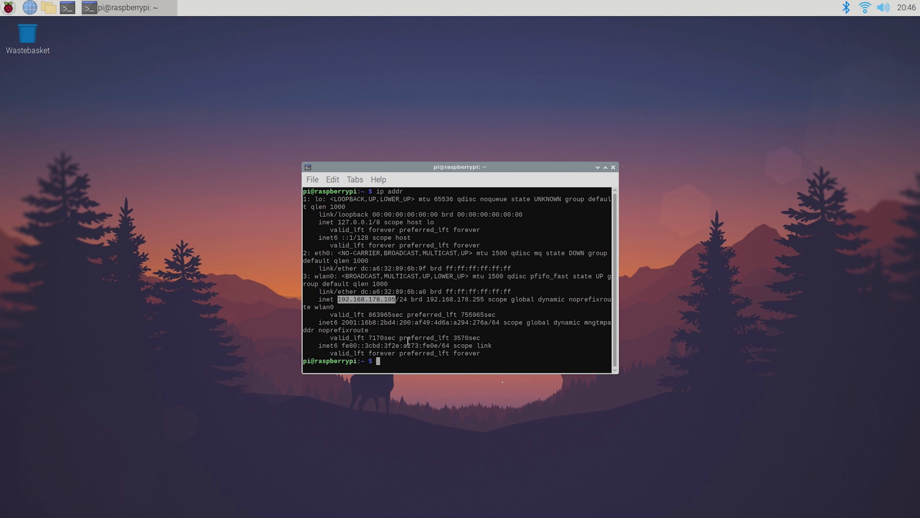
{"action": "mouse_move", "coordinate": [31, 8]}
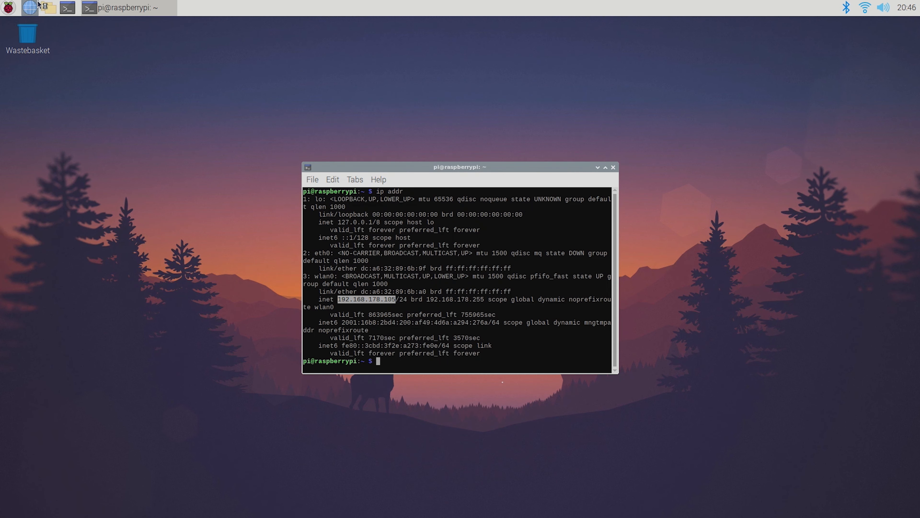
- Load 192.168.178.105:8096 in Chromium to reach the Jellyfin setup wizard
{"action": "left_click", "coordinate": [29, 8]}
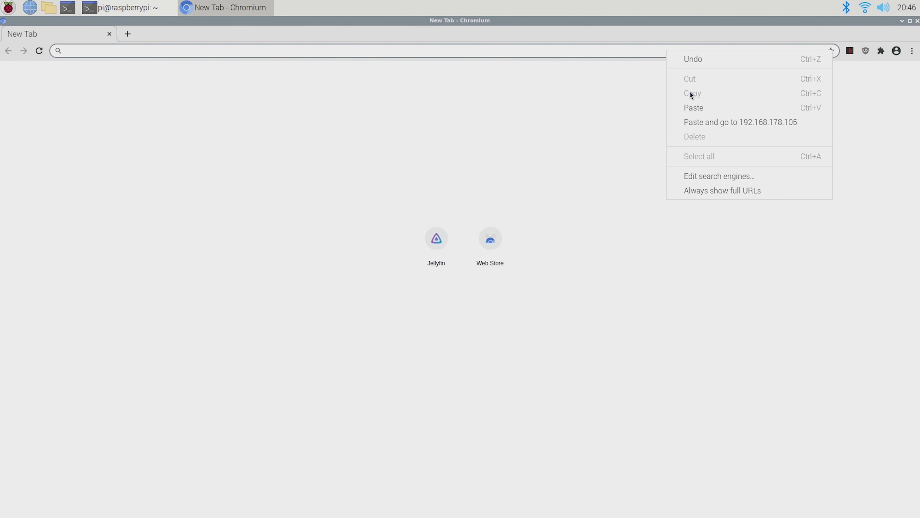
{"action": "left_click", "coordinate": [741, 122]}
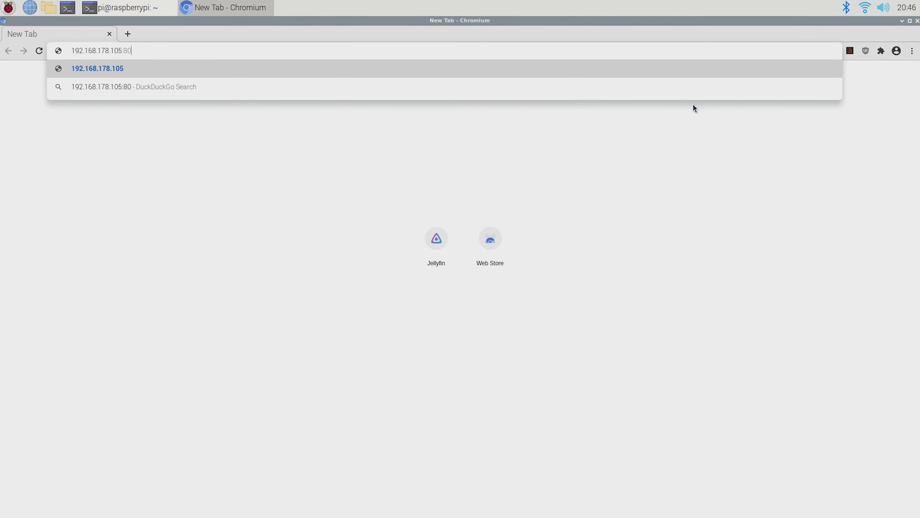
{"action": "type", "text": "96"}
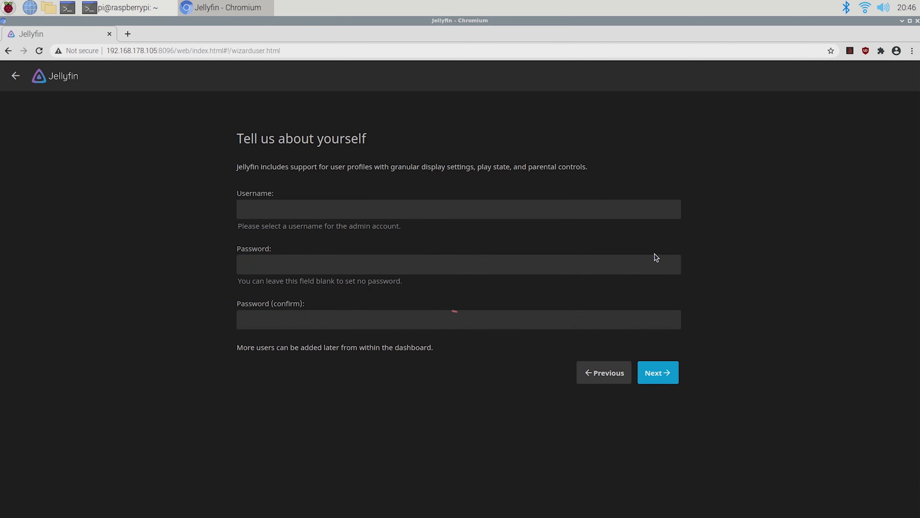
- Create the admin account 'jellyfin', skip libraries, and accept English/Germany metadata defaults
{"action": "type", "text": "jellyfin"}
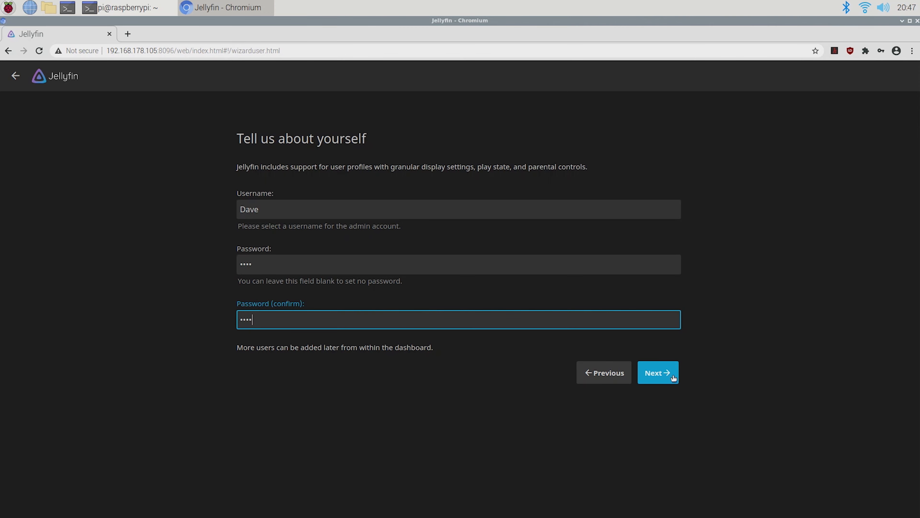
{"action": "left_click", "coordinate": [657, 372]}
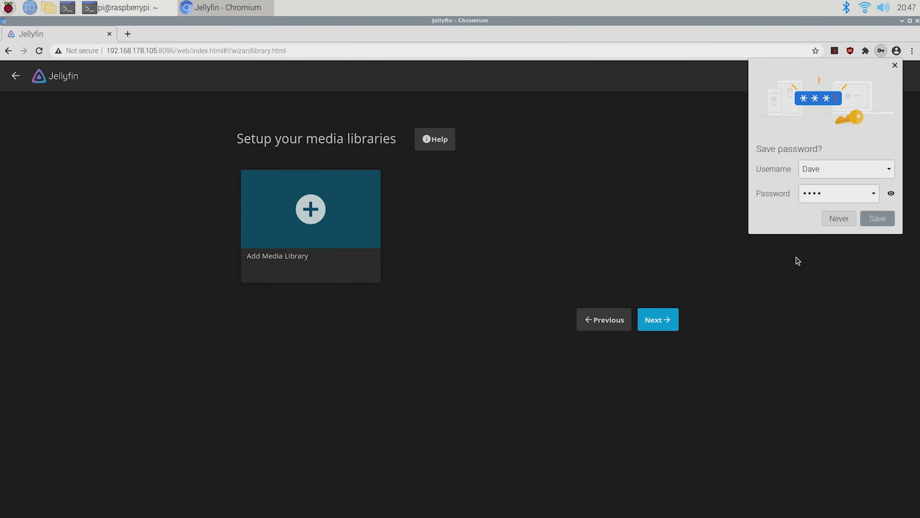
{"action": "left_click", "coordinate": [838, 218]}
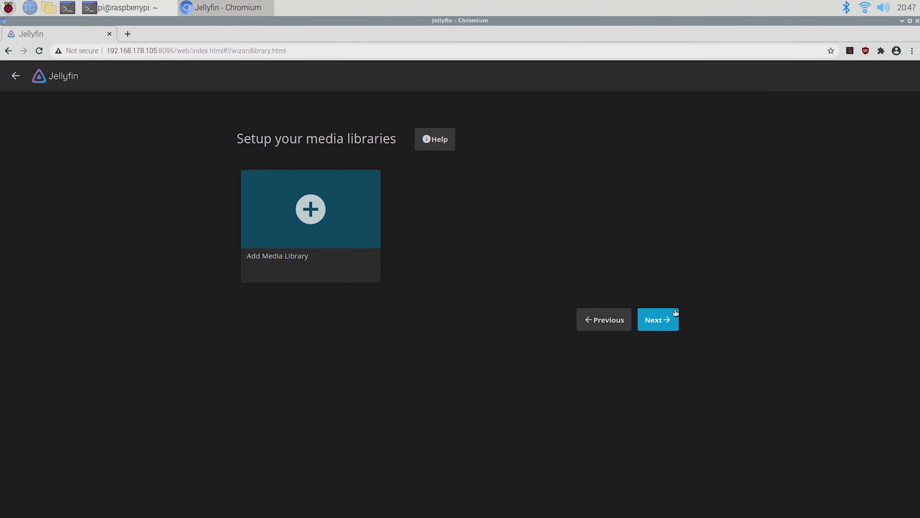
{"action": "left_click", "coordinate": [657, 320]}
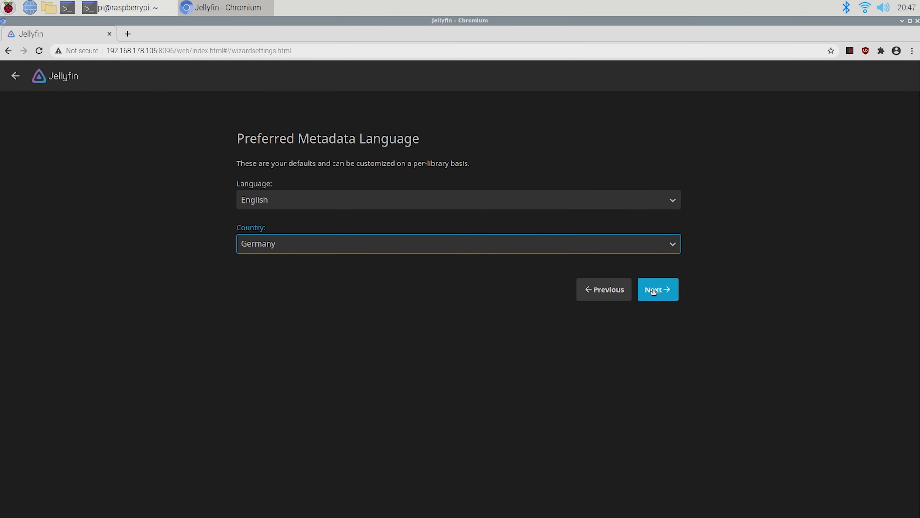
{"action": "left_click", "coordinate": [657, 288]}
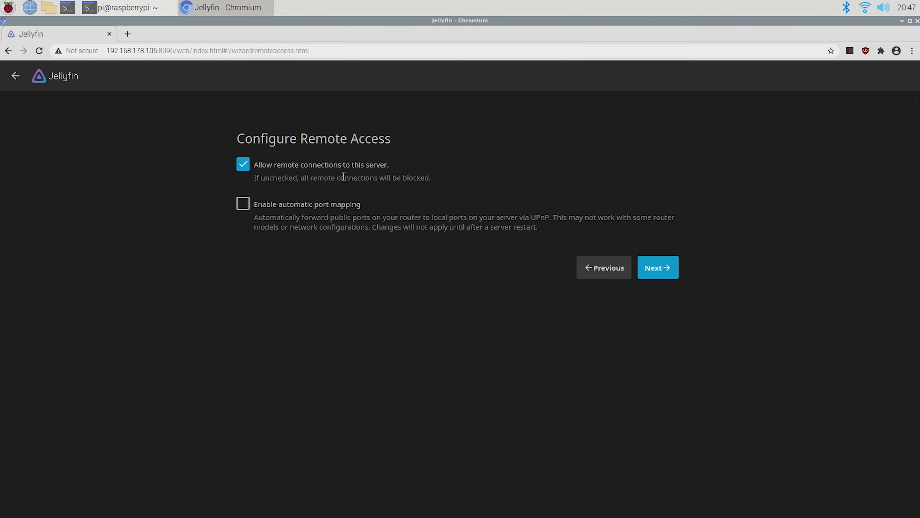
{"action": "mouse_move", "coordinate": [332, 216]}
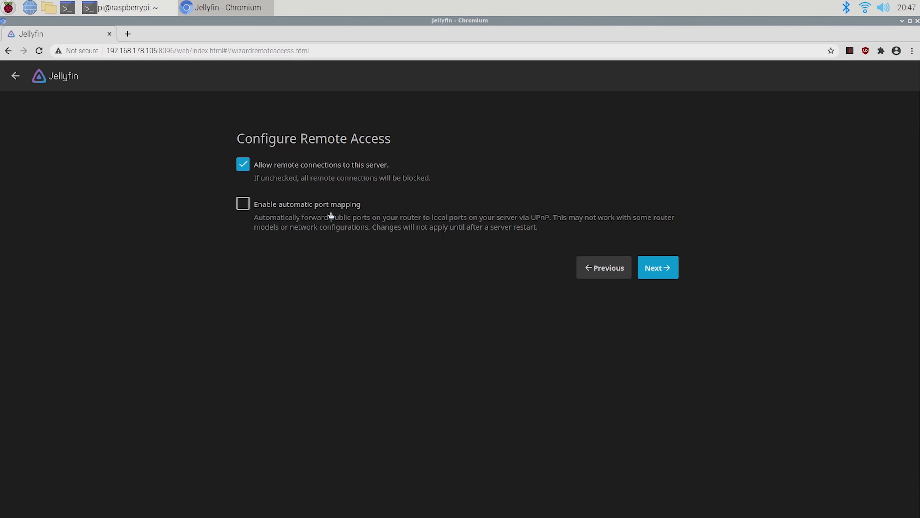
{"action": "mouse_move", "coordinate": [658, 275]}
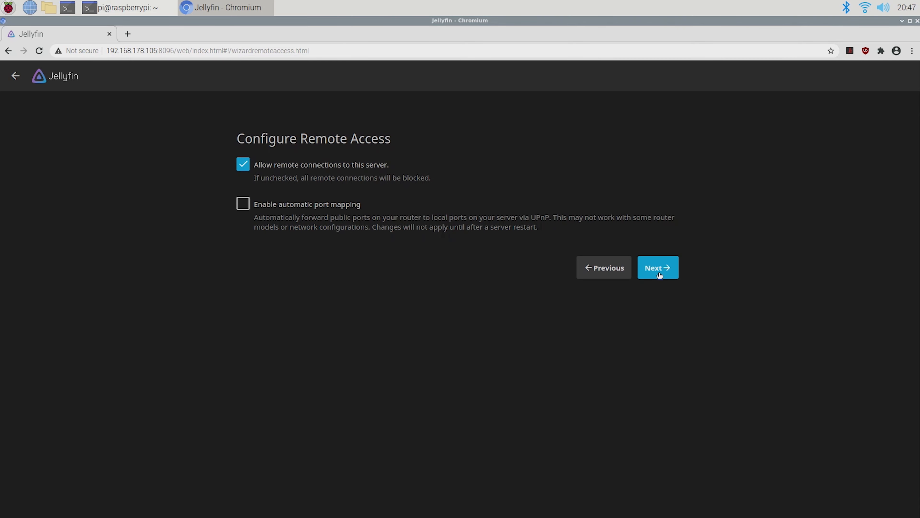
- Accept remote access settings, finish the wizard, sign in as admin and head to Dashboard Playback
{"action": "left_click", "coordinate": [657, 267]}
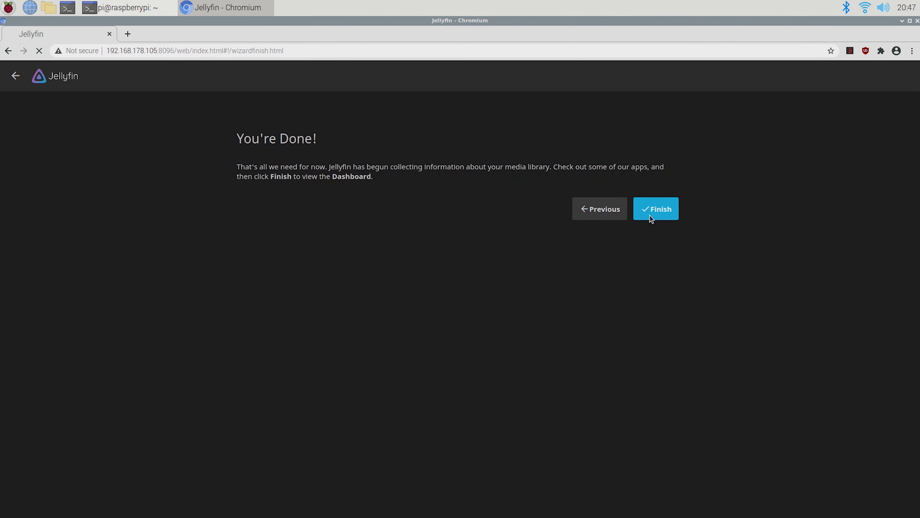
{"action": "left_click", "coordinate": [656, 208]}
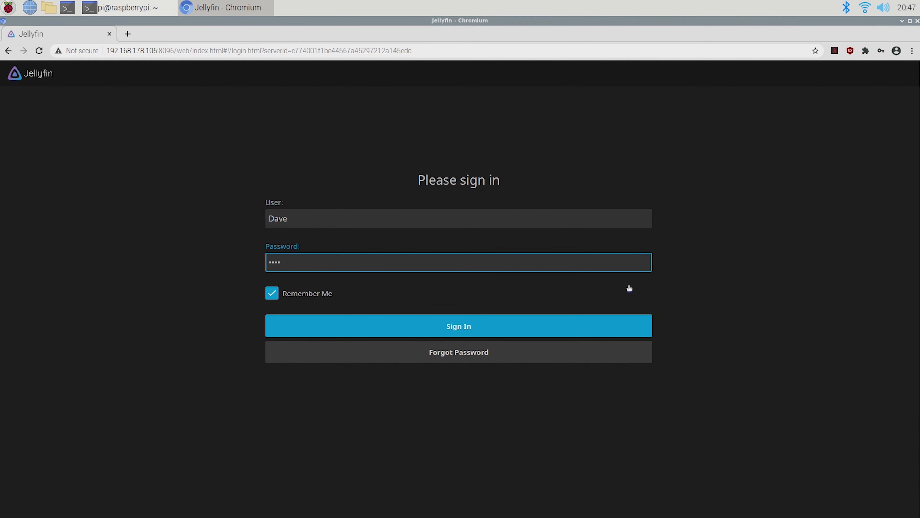
{"action": "left_click", "coordinate": [458, 326]}
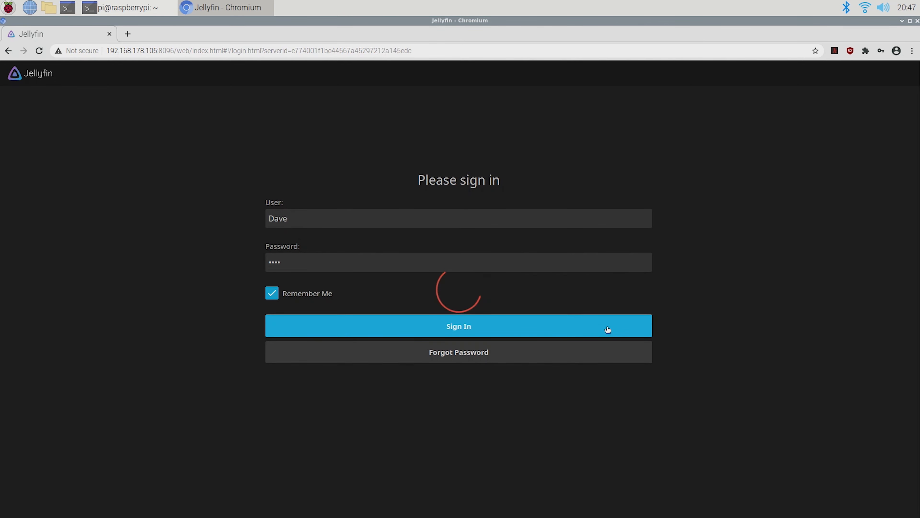
{"action": "left_click", "coordinate": [458, 326]}
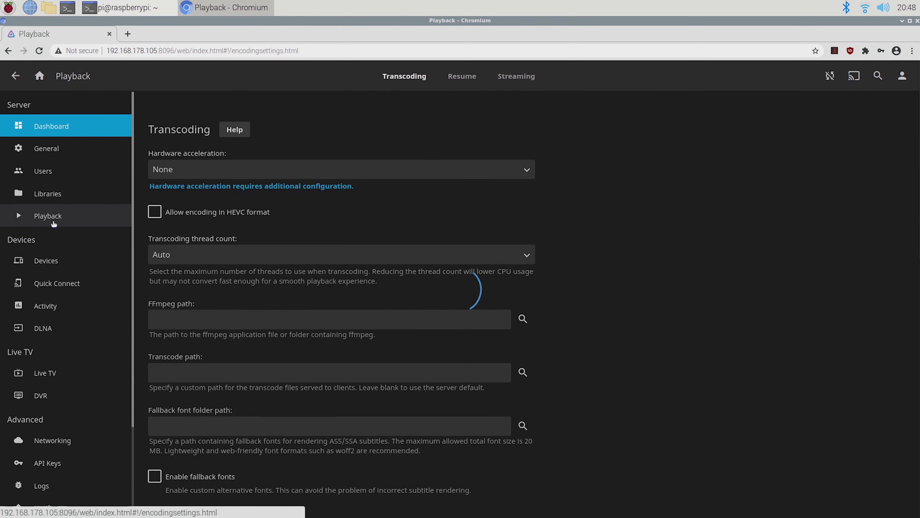
- Enable OpenMAX OMX hardware acceleration with MPEG4 decoding, save it and dismiss the warning
{"action": "left_click", "coordinate": [340, 169]}
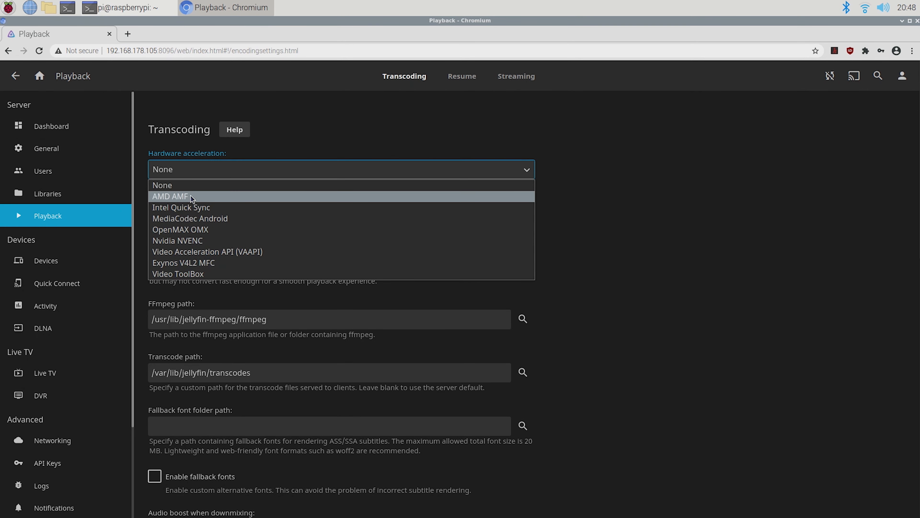
{"action": "left_click", "coordinate": [181, 230]}
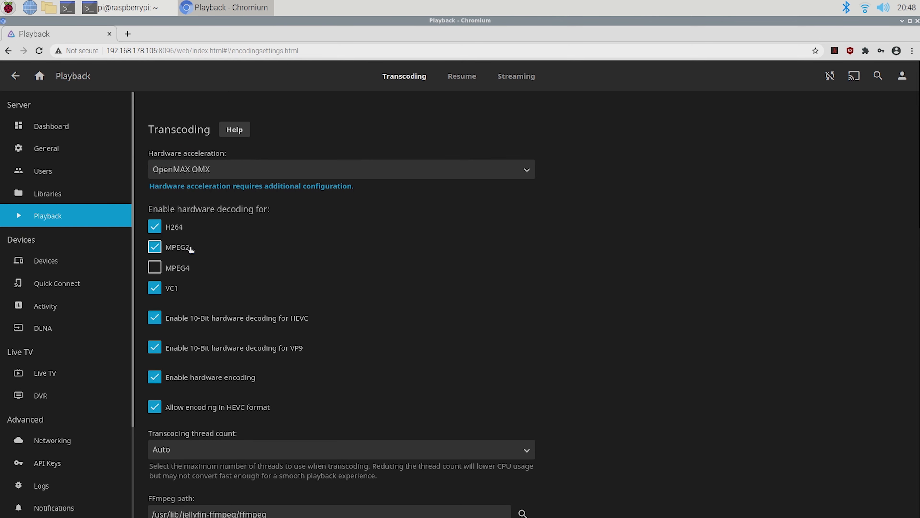
{"action": "scroll", "scroll_direction": "down", "scroll_amount": 3}
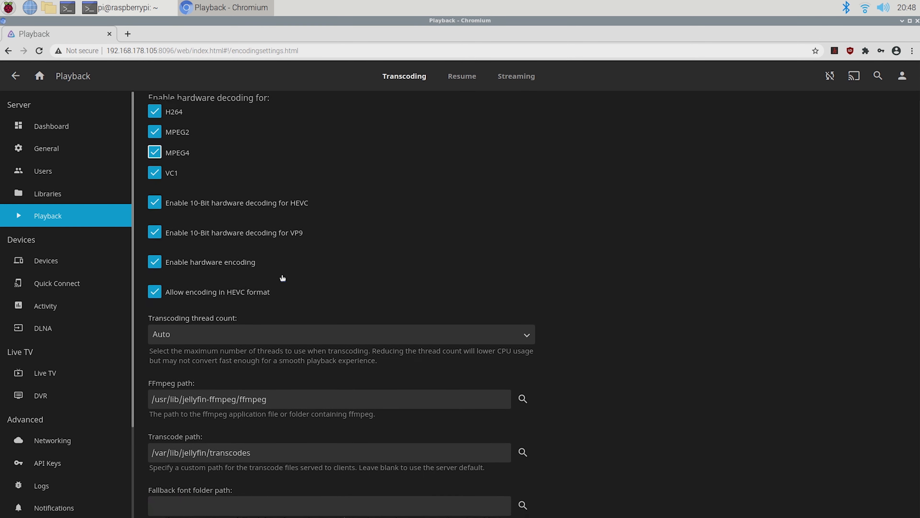
{"action": "scroll", "scroll_direction": "down", "scroll_amount": 3}
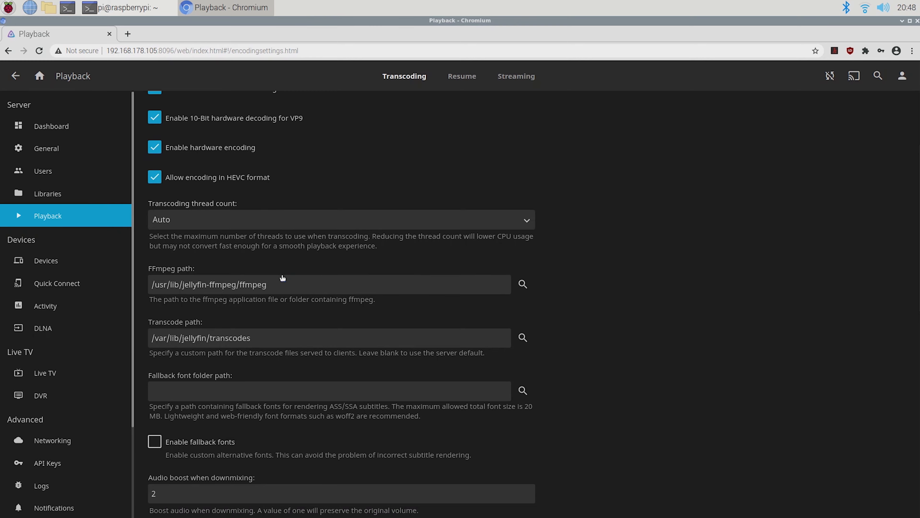
{"action": "scroll", "scroll_direction": "down", "scroll_amount": 3}
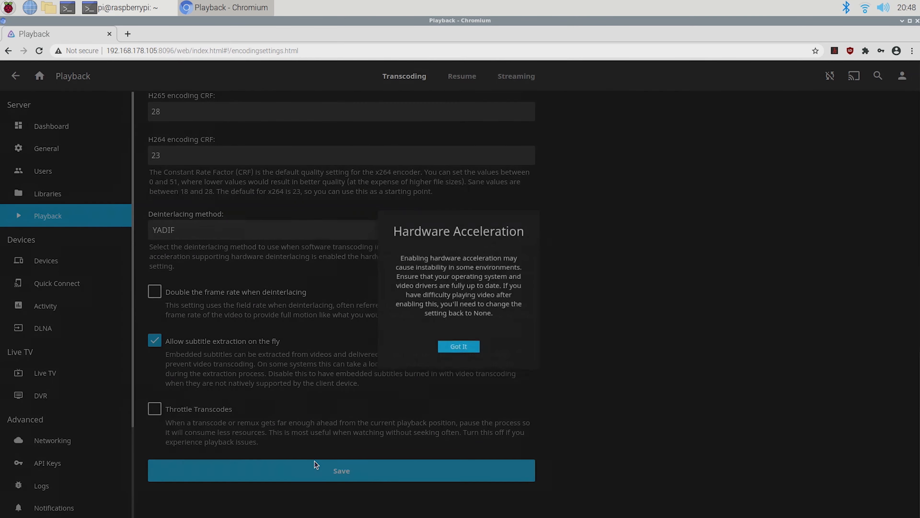
{"action": "left_click", "coordinate": [458, 346]}
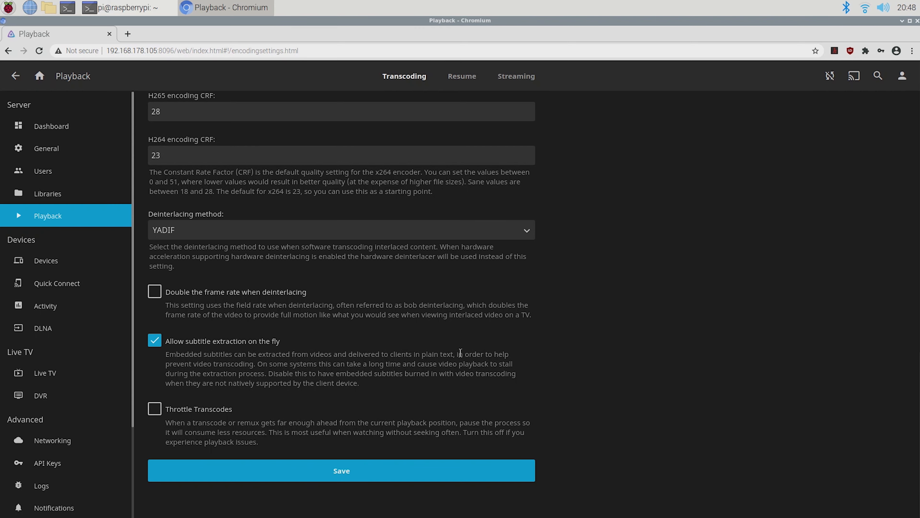
{"action": "left_click", "coordinate": [48, 193]}
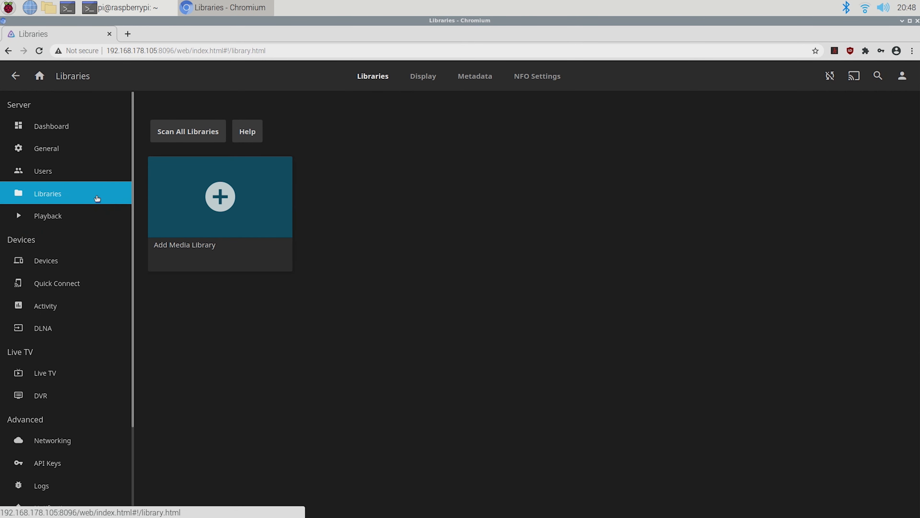
- Create a Movies library using /boot/video test as its media folder
{"action": "left_click", "coordinate": [220, 196]}
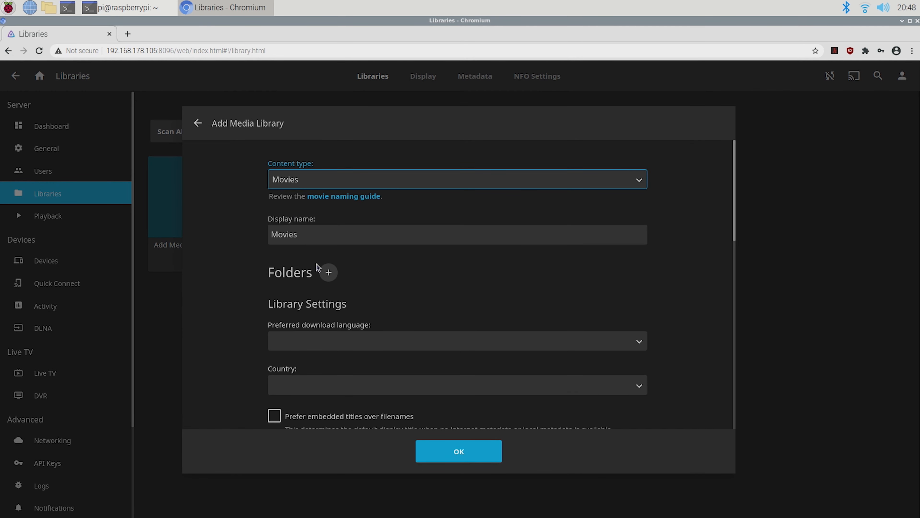
{"action": "left_click", "coordinate": [329, 272]}
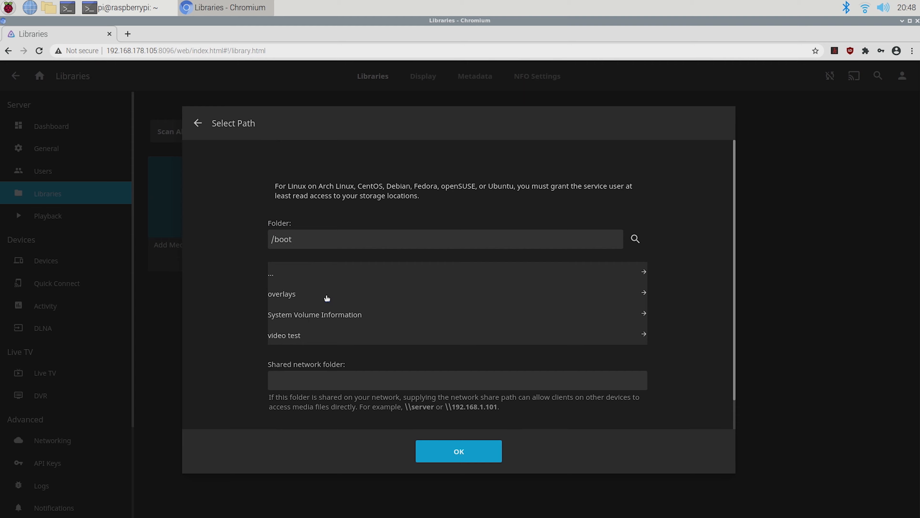
{"action": "left_click", "coordinate": [283, 335]}
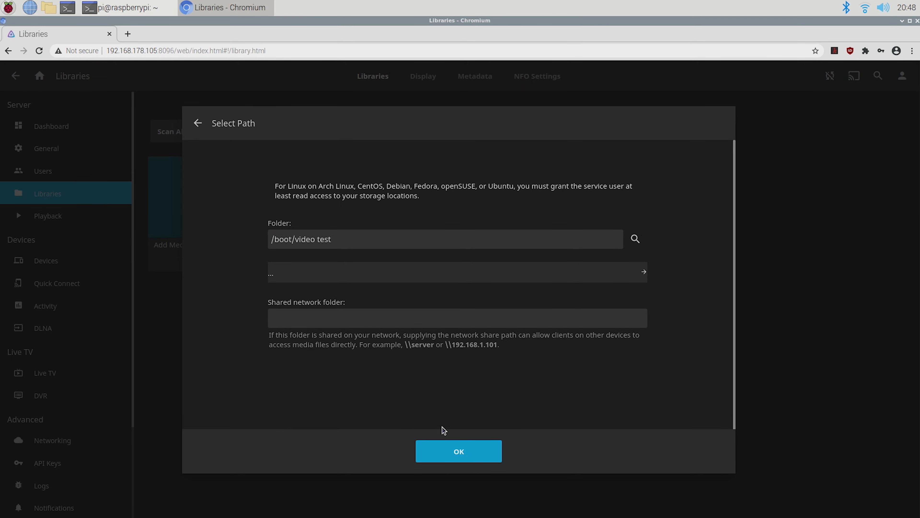
{"action": "left_click", "coordinate": [458, 451]}
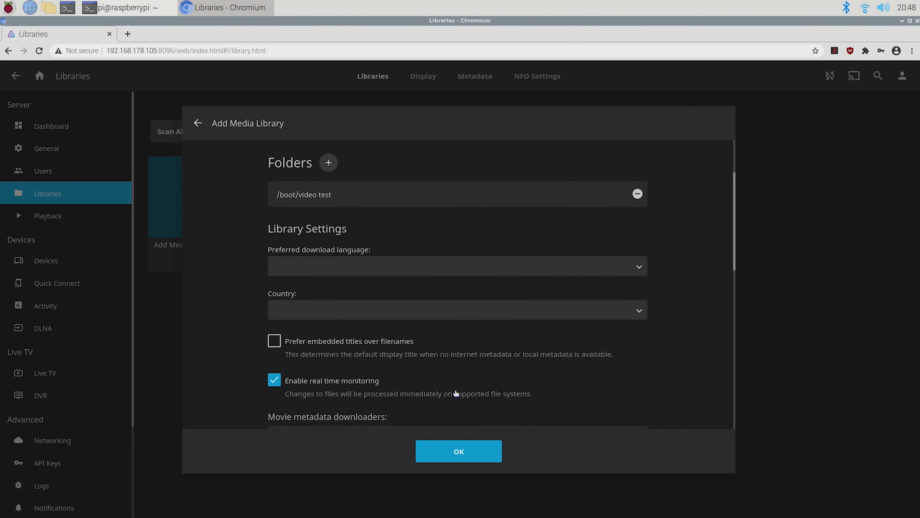
{"action": "scroll", "scroll_direction": "down", "scroll_amount": 3}
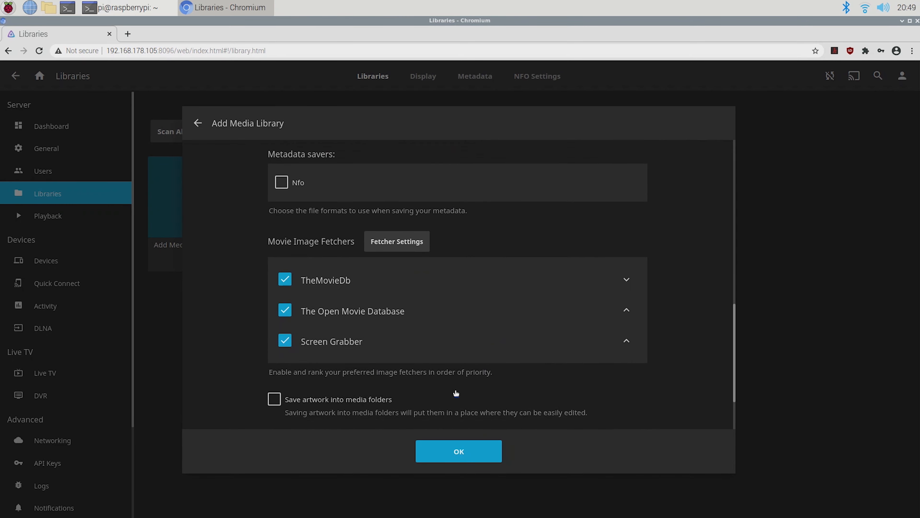
{"action": "left_click", "coordinate": [458, 451]}
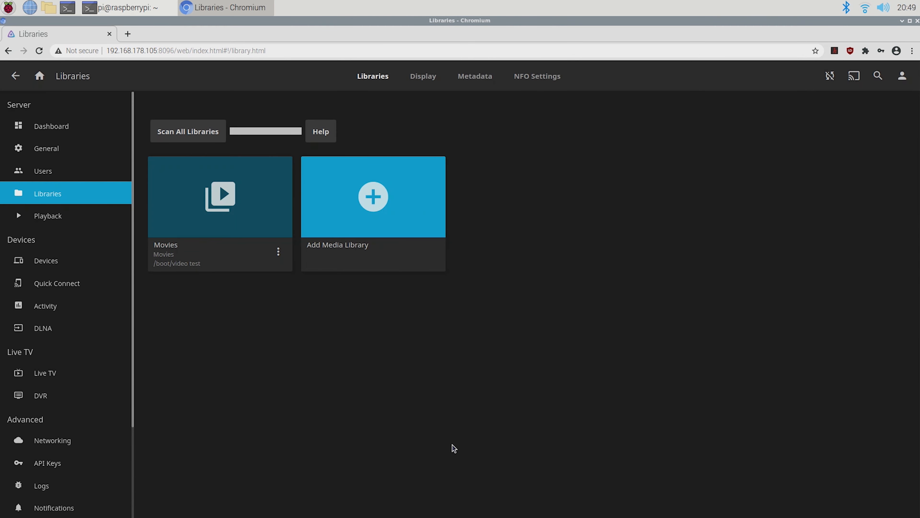
- View the Coastlines details in the Movies library, then return to the home page
{"action": "left_click", "coordinate": [39, 76]}
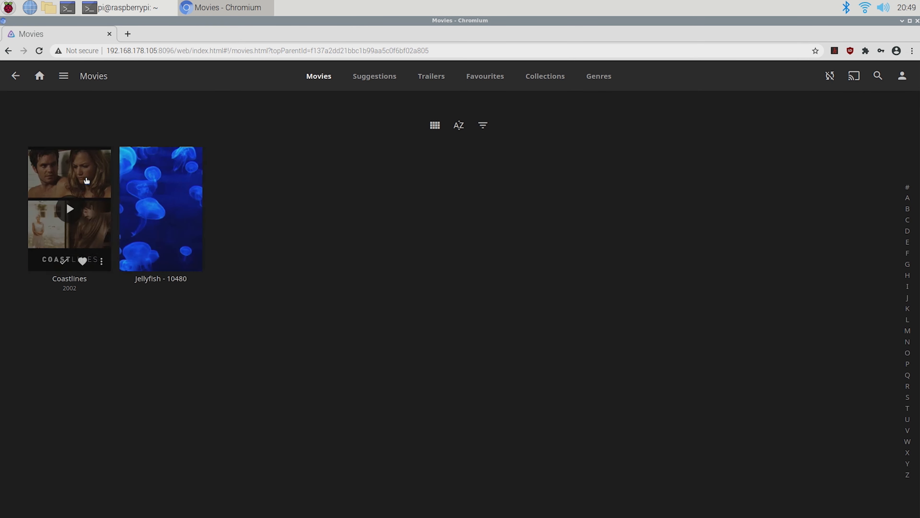
{"action": "left_click", "coordinate": [69, 172]}
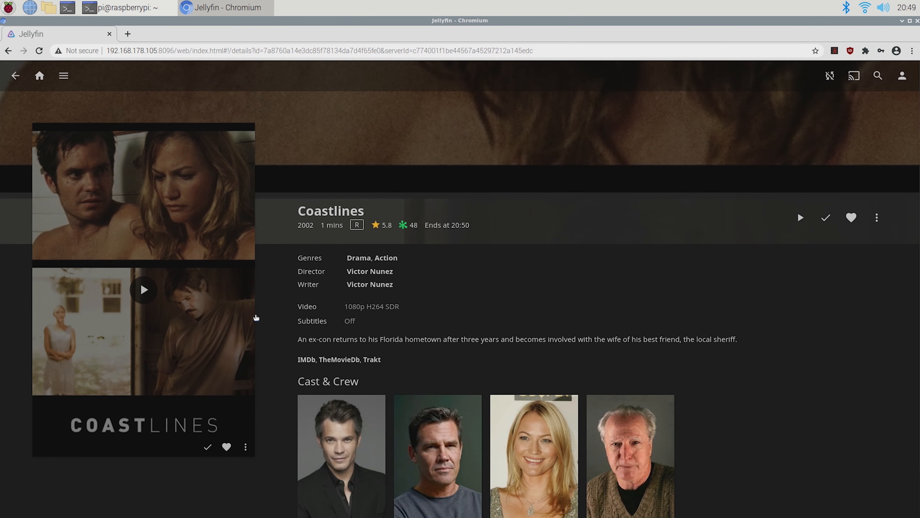
{"action": "scroll", "scroll_direction": "up", "scroll_amount": 3}
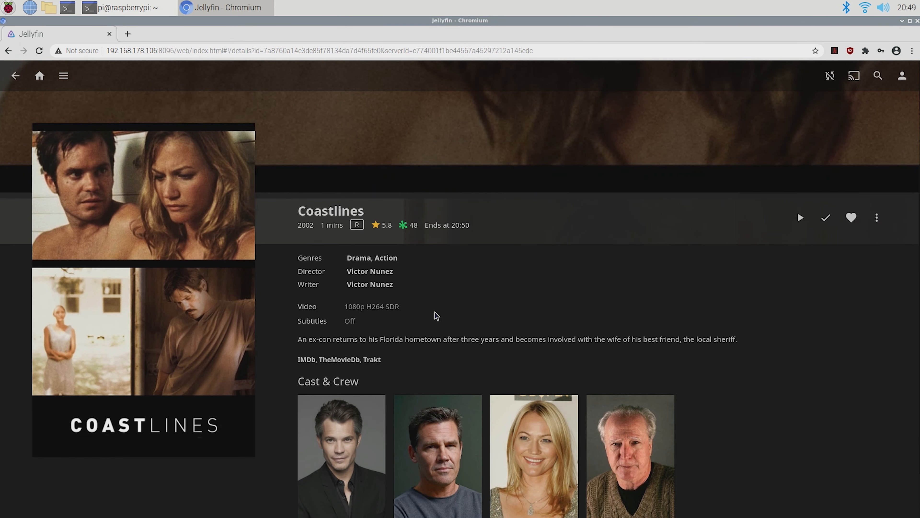
{"action": "mouse_move", "coordinate": [409, 307]}
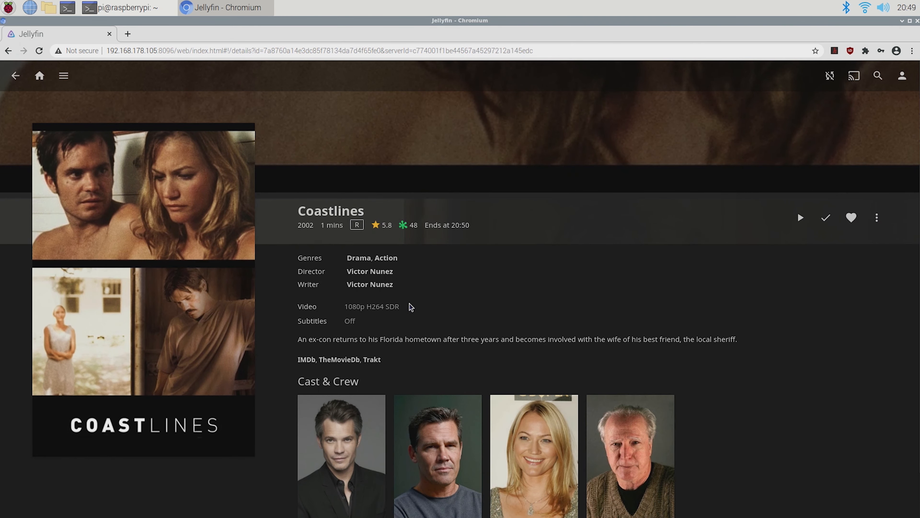
{"action": "left_click", "coordinate": [39, 75]}
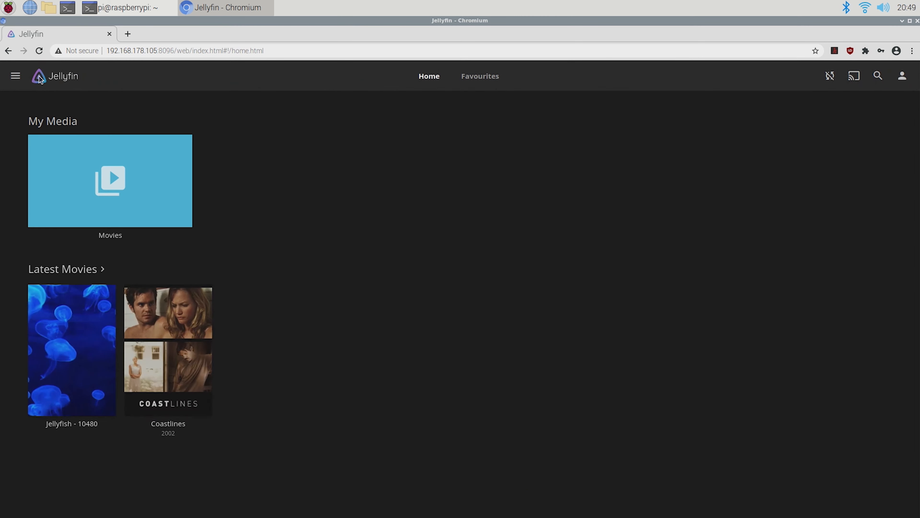